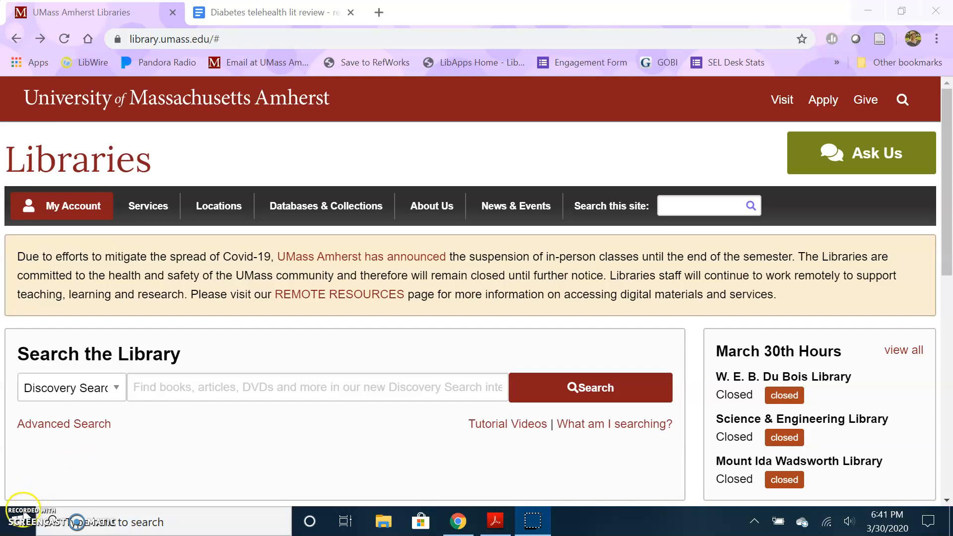
{"action": "mouse_move", "coordinate": [23, 529]}
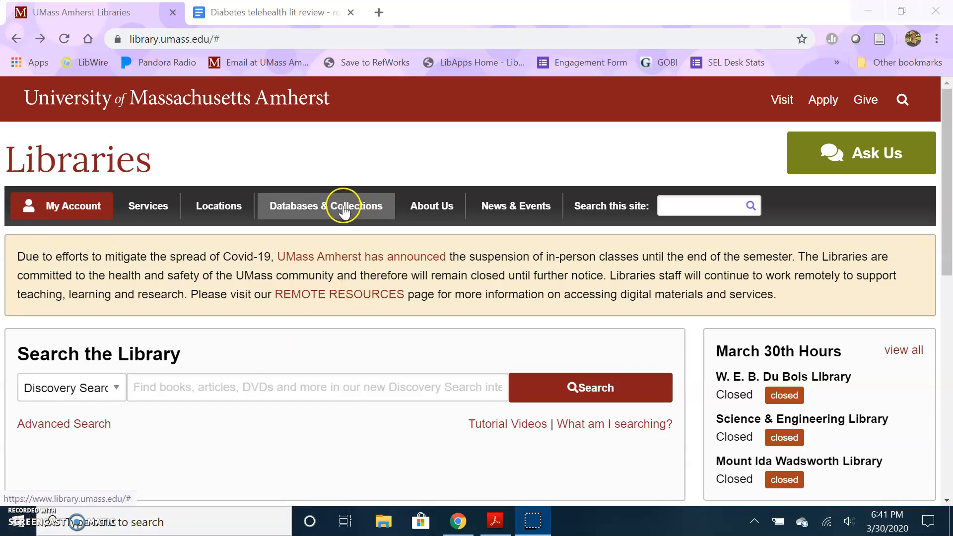
{"action": "mouse_move", "coordinate": [261, 429]}
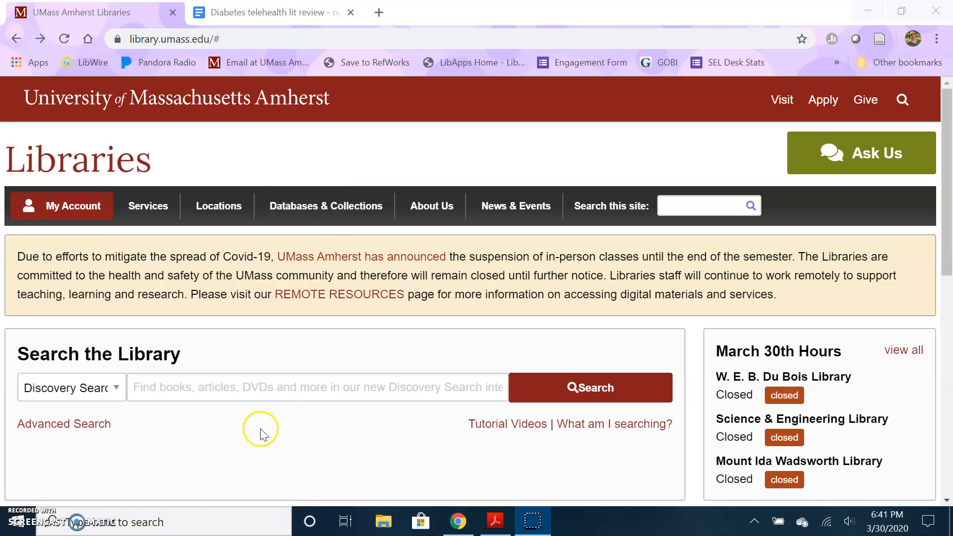
- Scroll the library home page toward the Research/LibGuides link
{"action": "scroll", "scroll_direction": "down", "scroll_amount": 3}
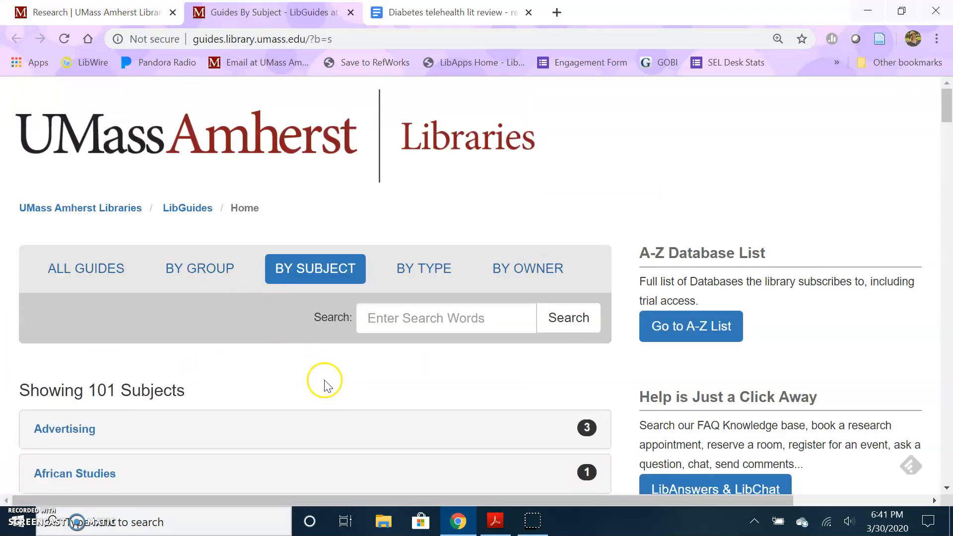
- Scroll the subject list to Nursing and open the Nursing research guide
{"action": "scroll", "scroll_direction": "down", "scroll_amount": 3}
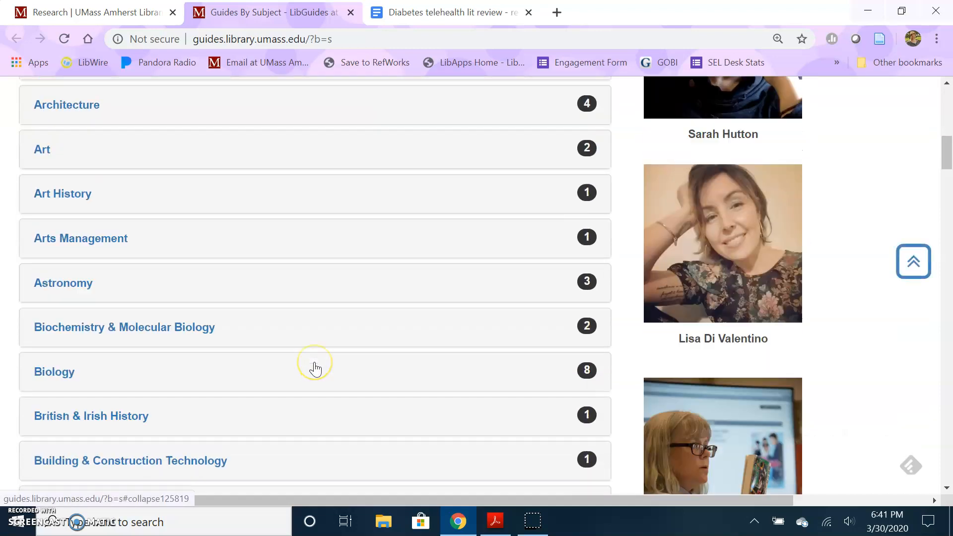
{"action": "scroll", "scroll_direction": "down", "scroll_amount": 3}
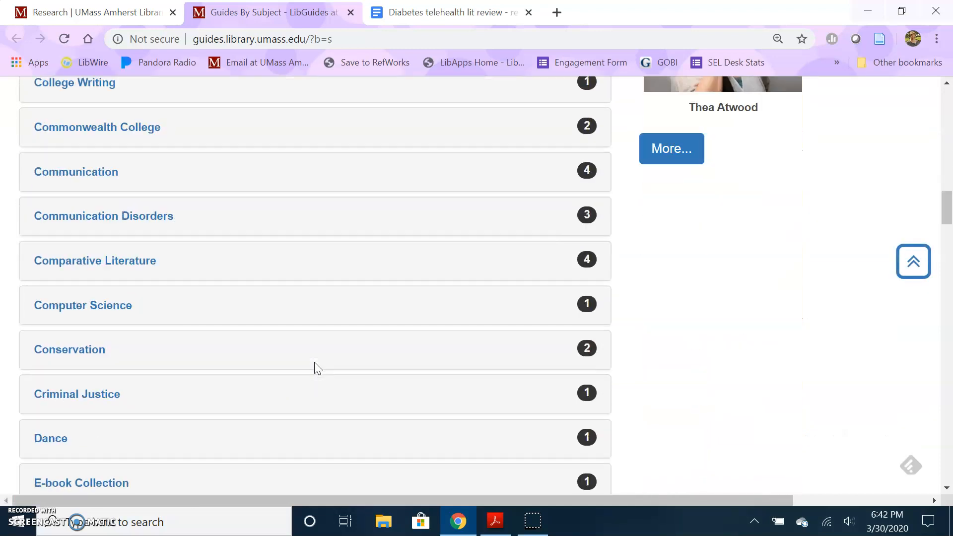
{"action": "scroll", "scroll_direction": "down", "scroll_amount": 3}
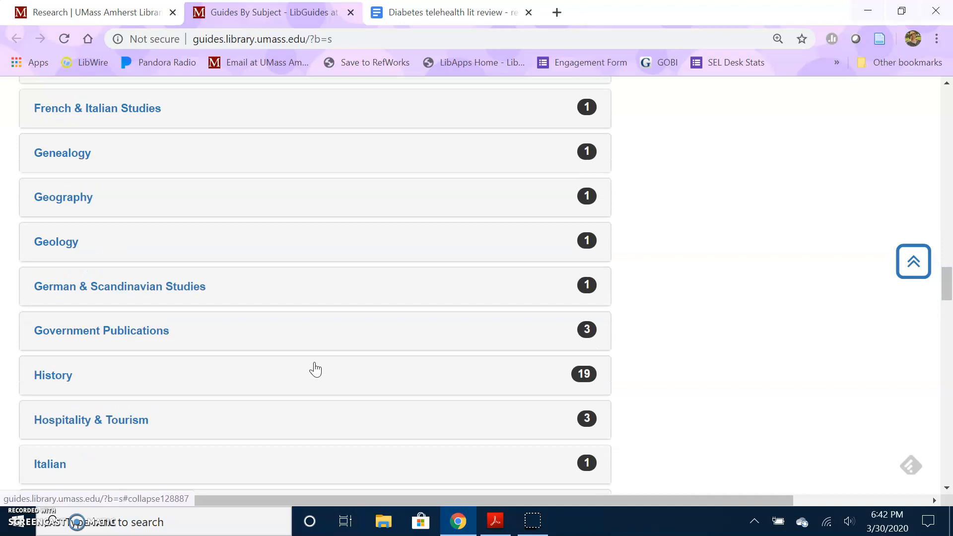
{"action": "scroll", "scroll_direction": "down", "scroll_amount": 3}
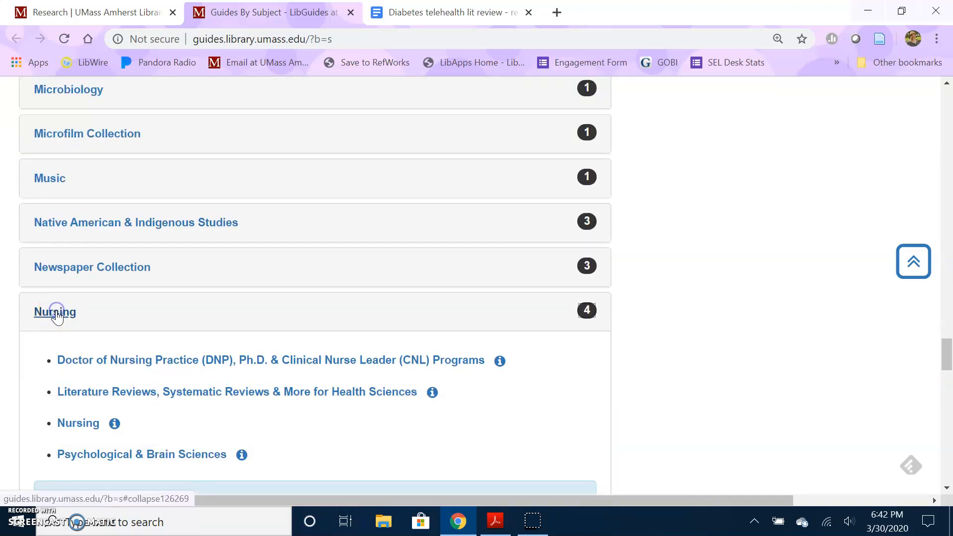
{"action": "mouse_move", "coordinate": [77, 423]}
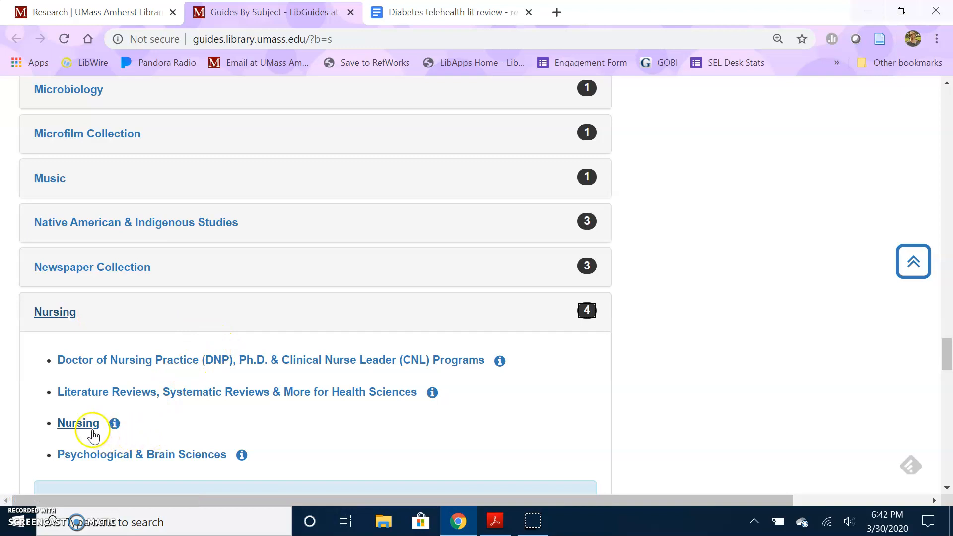
{"action": "mouse_move", "coordinate": [77, 423]}
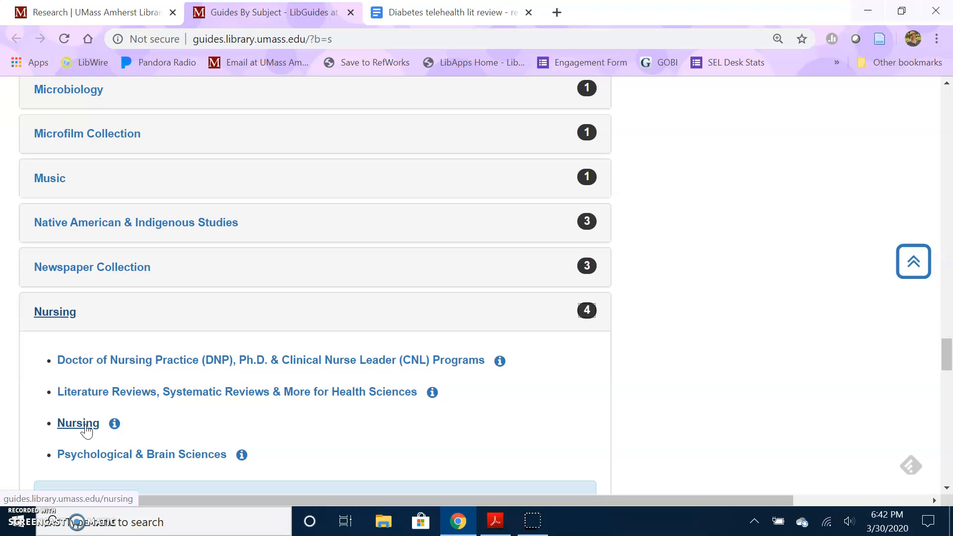
{"action": "mouse_move", "coordinate": [335, 454]}
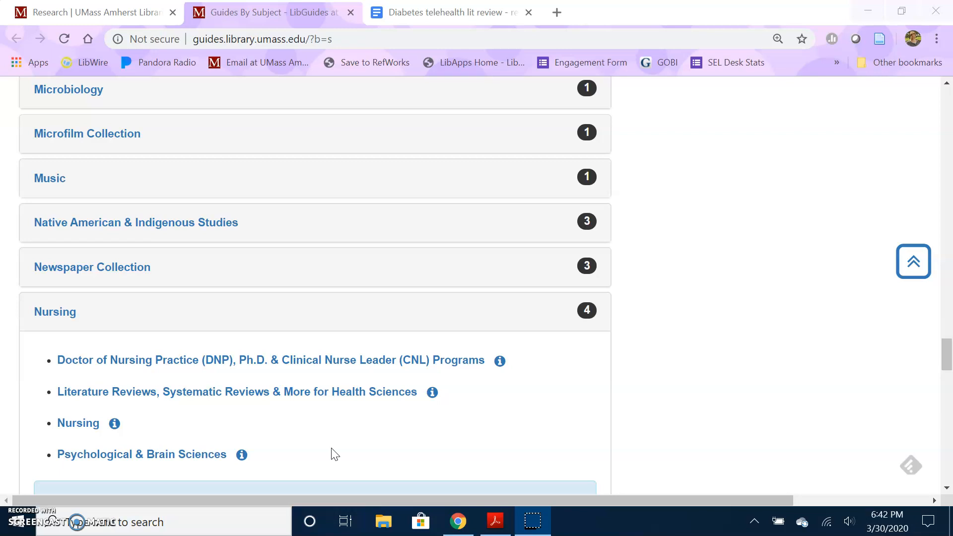
{"action": "mouse_move", "coordinate": [171, 404]}
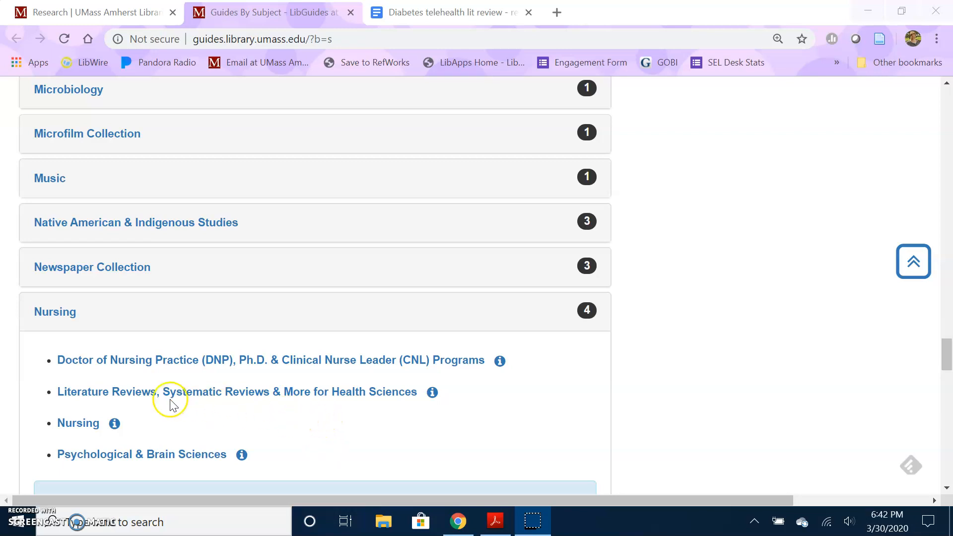
{"action": "mouse_move", "coordinate": [143, 391]}
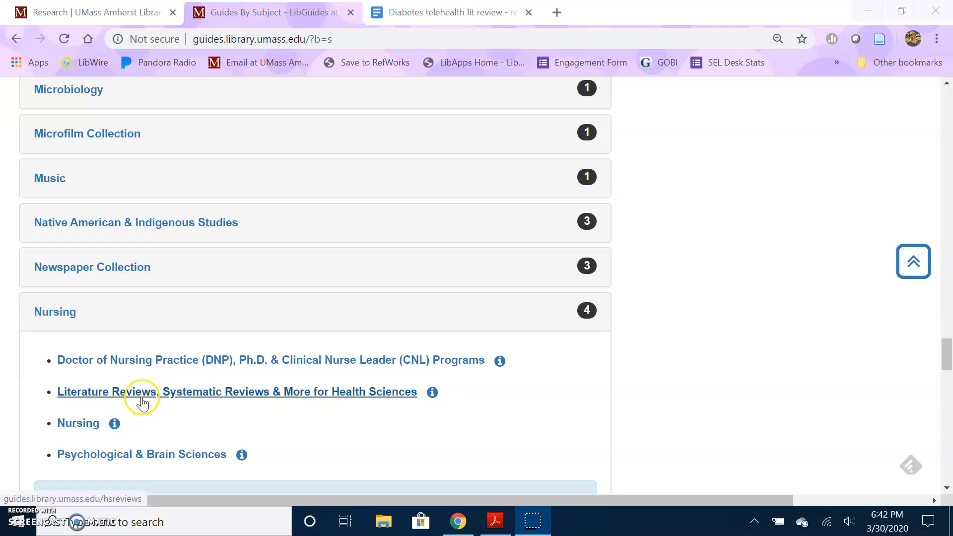
{"action": "mouse_move", "coordinate": [240, 398]}
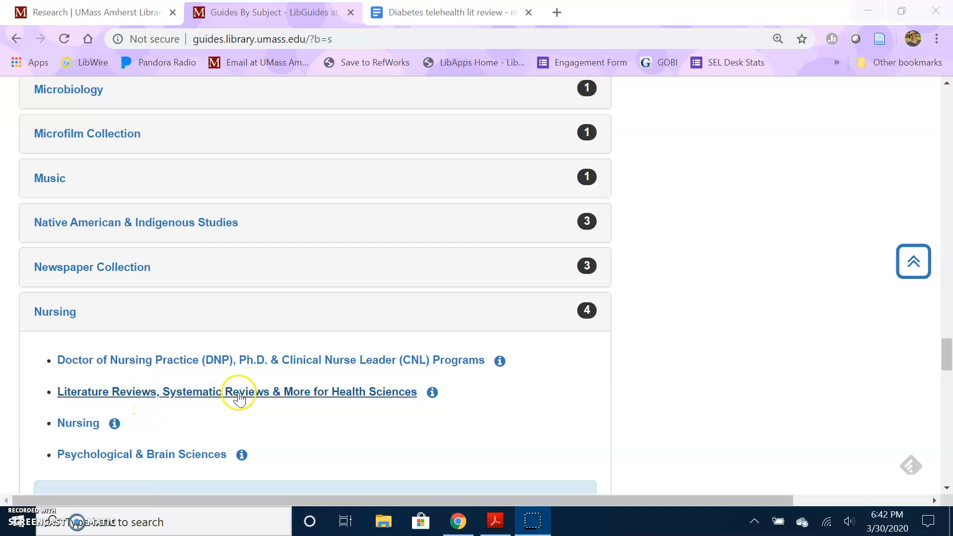
{"action": "mouse_move", "coordinate": [242, 392]}
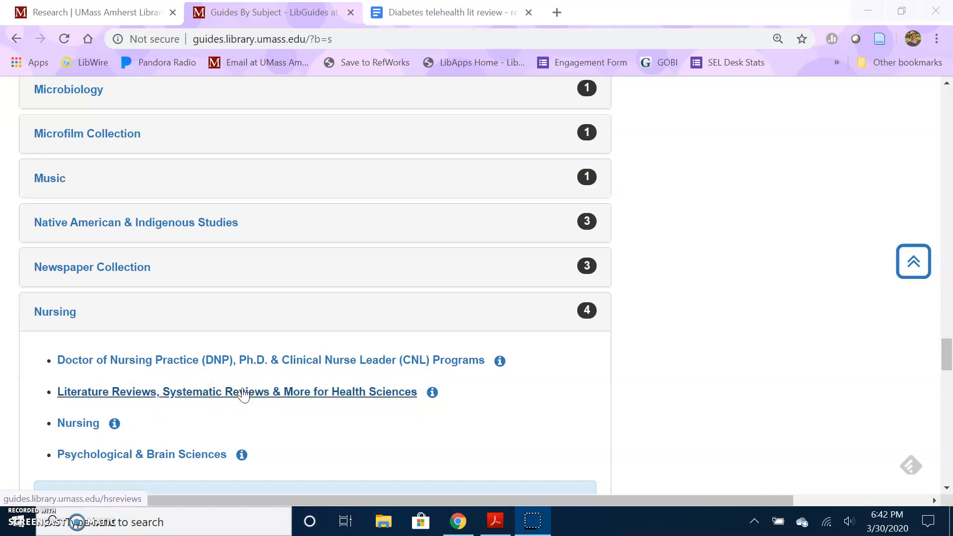
{"action": "mouse_move", "coordinate": [236, 400]}
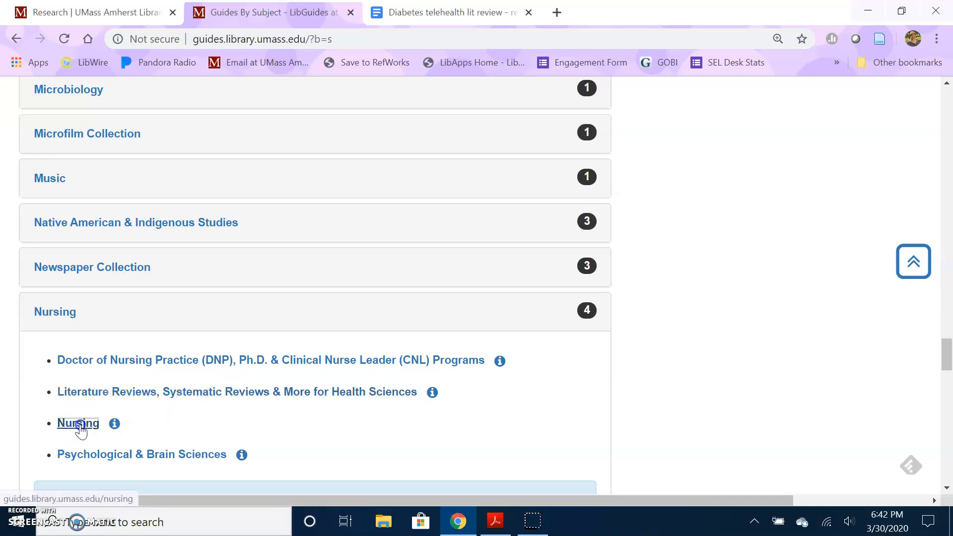
{"action": "left_click", "coordinate": [78, 423]}
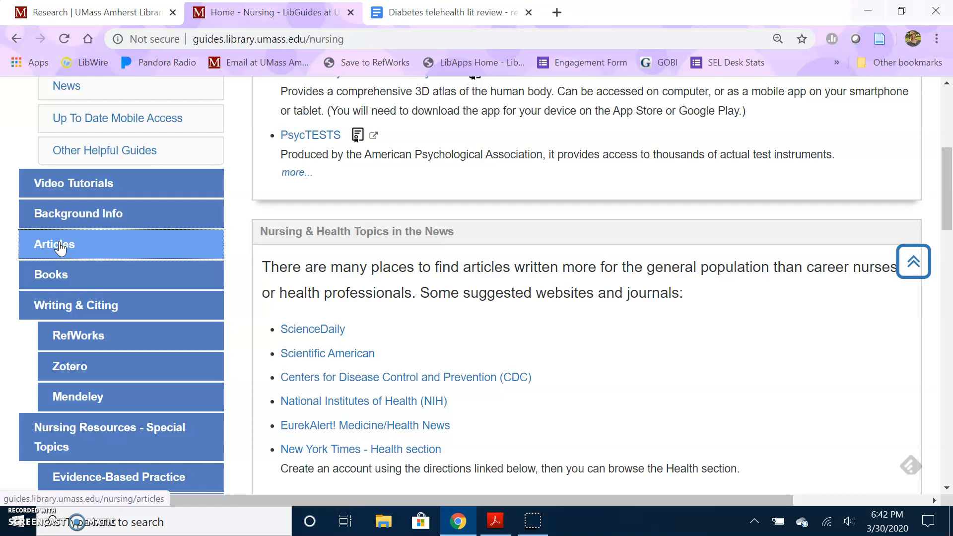
- Open the Nursing guide's Articles page and view the Recommended Databases for Nursing list
{"action": "left_click", "coordinate": [54, 244]}
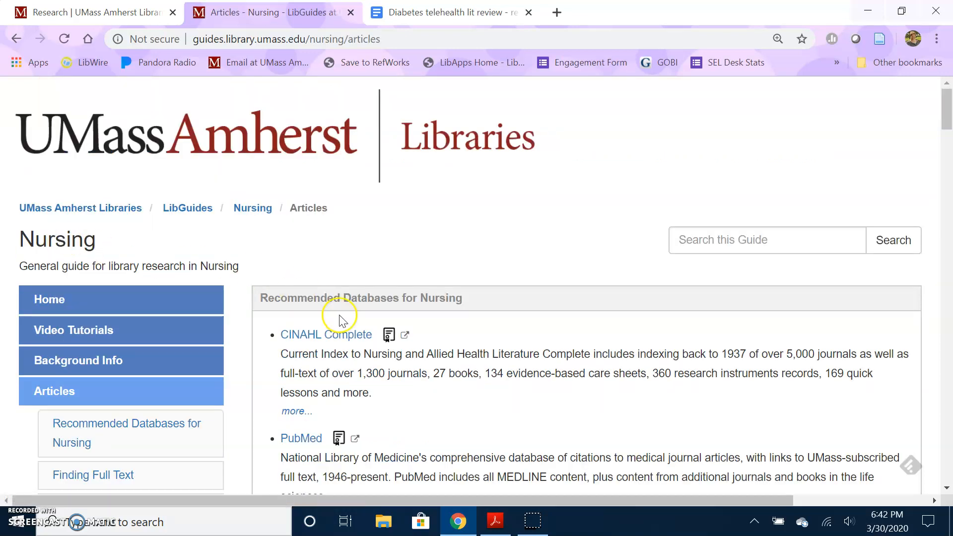
{"action": "scroll", "scroll_direction": "down", "scroll_amount": 3}
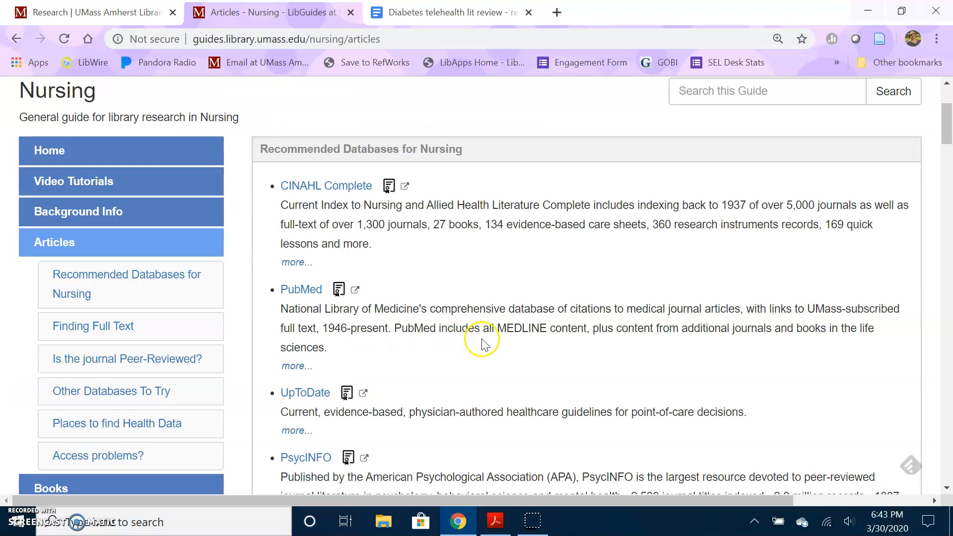
{"action": "mouse_move", "coordinate": [466, 327]}
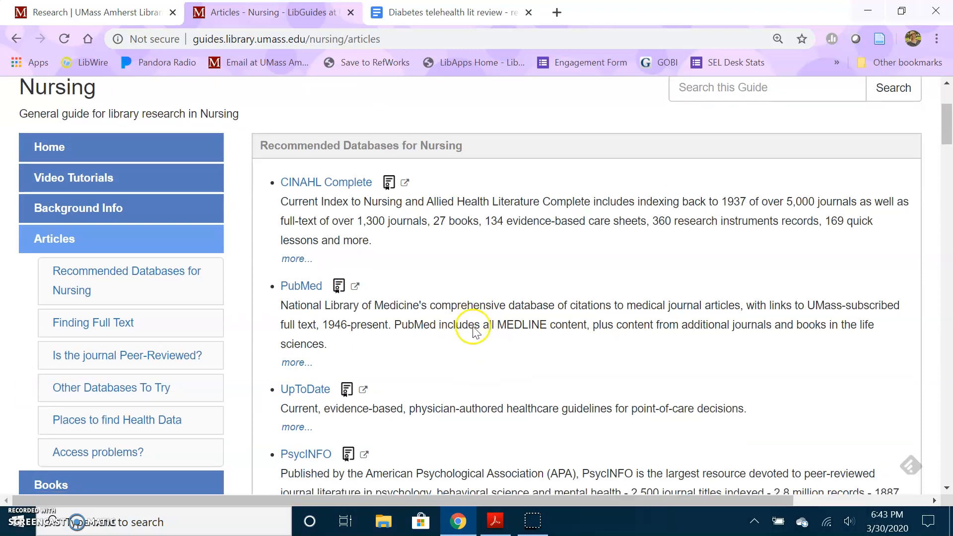
{"action": "scroll", "scroll_direction": "up", "scroll_amount": 3}
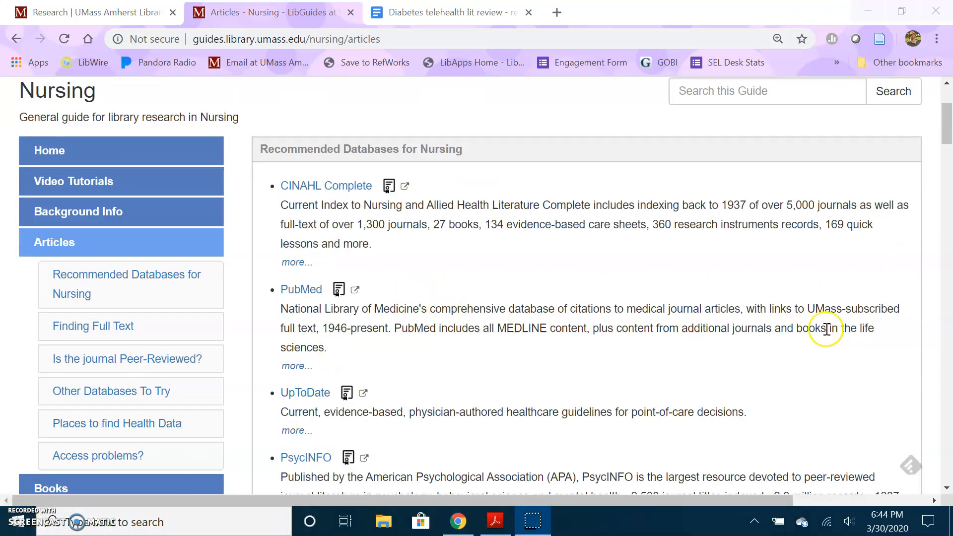
{"action": "mouse_move", "coordinate": [326, 186]}
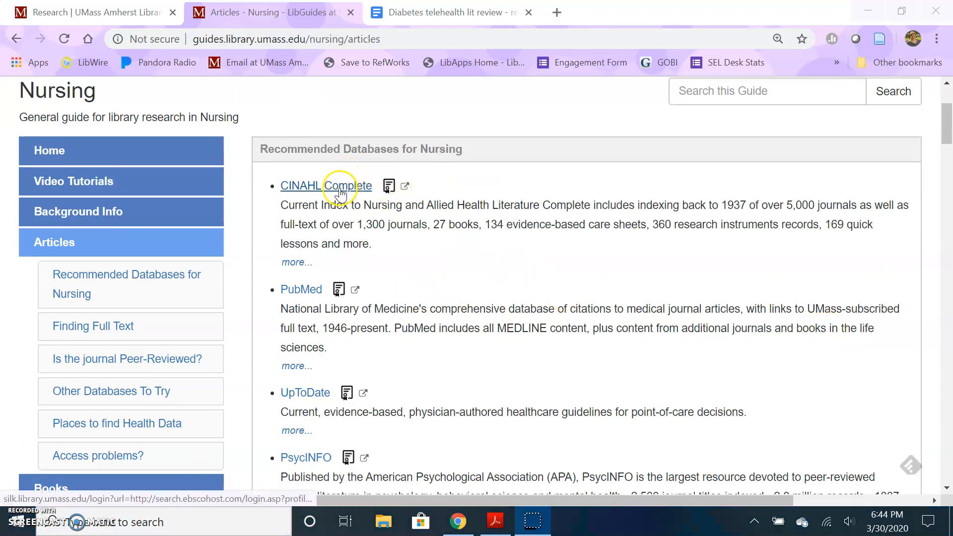
- Open CINAHL Complete and log in with NetID and password on the Off-Campus page
{"action": "left_click", "coordinate": [325, 186]}
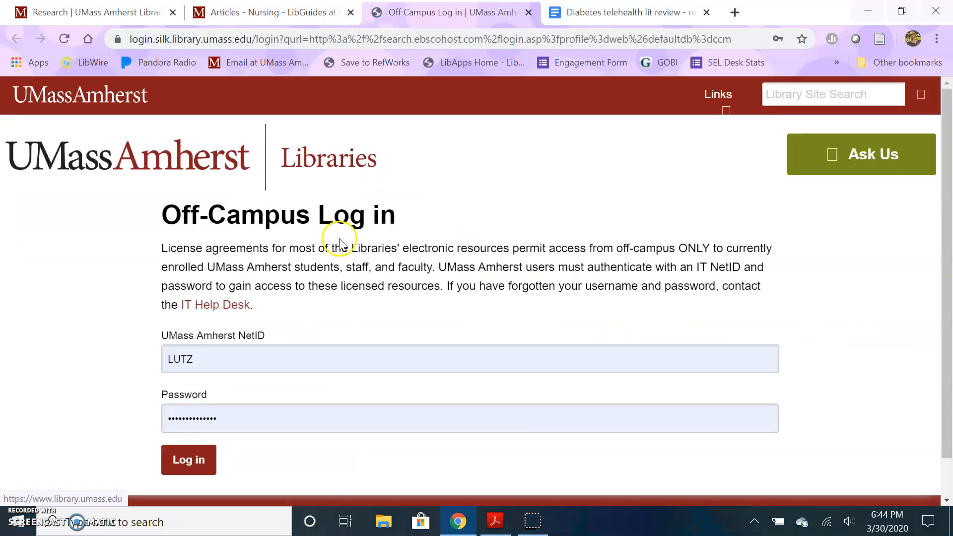
{"action": "mouse_move", "coordinate": [235, 406]}
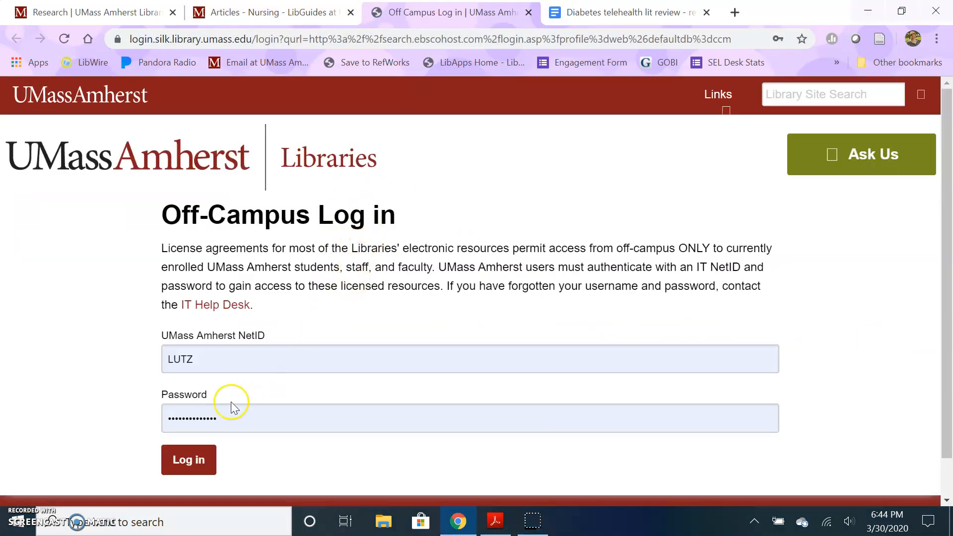
{"action": "left_click", "coordinate": [189, 460]}
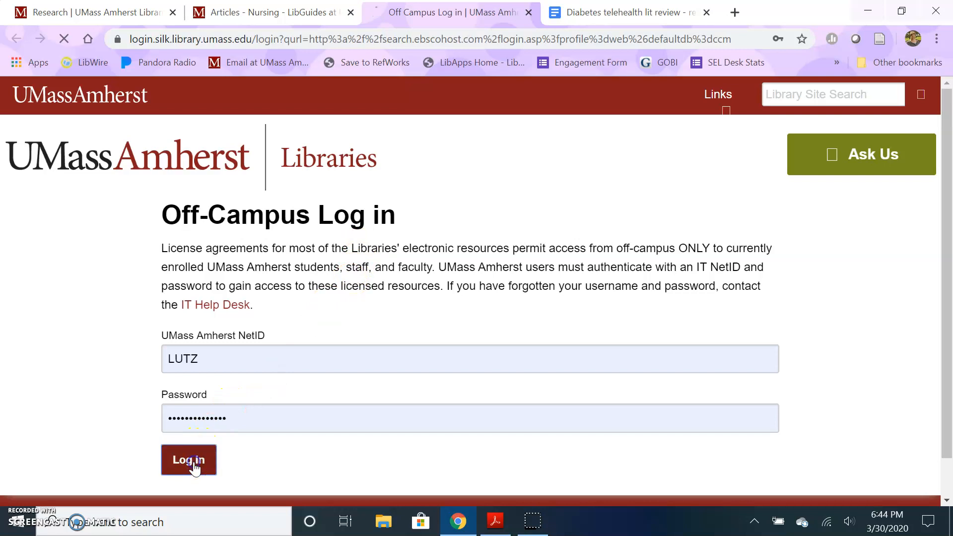
{"action": "left_click", "coordinate": [189, 460]}
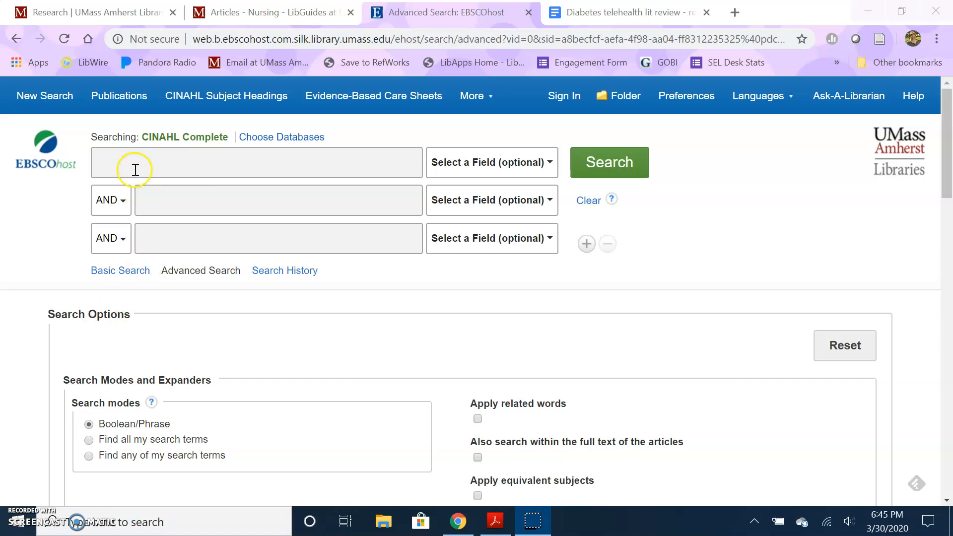
- Enter 'diabetic OR diabetes' as the first search concept
{"action": "type", "text": "dia"}
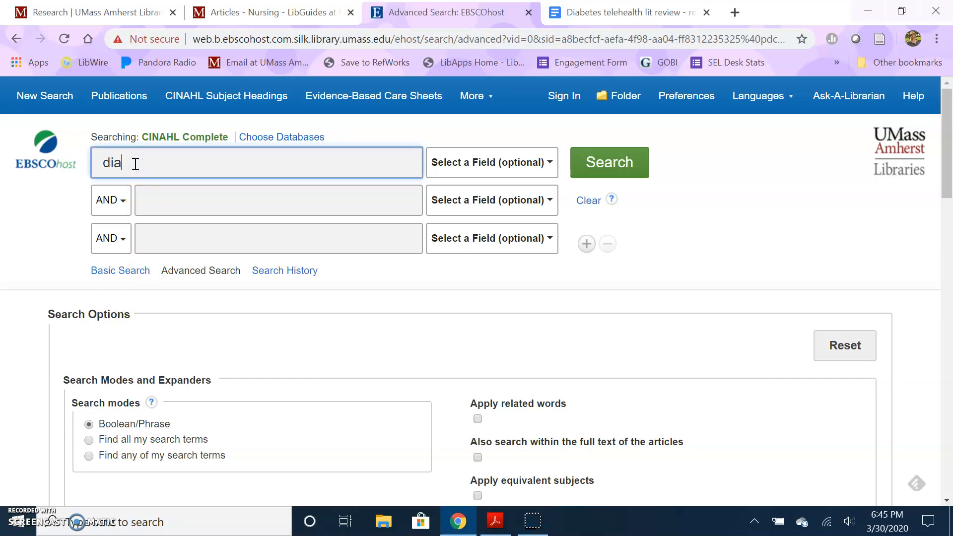
{"action": "type", "text": "betic"}
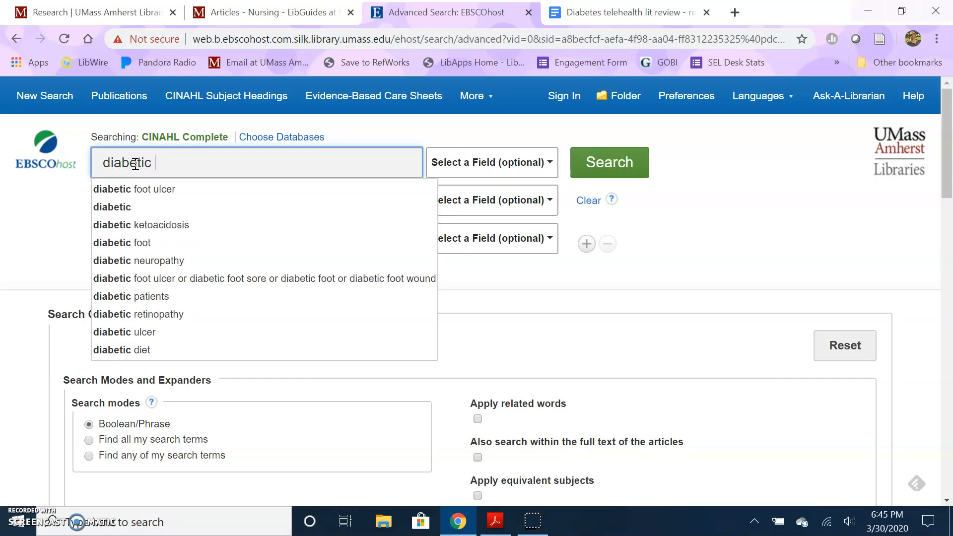
{"action": "type", "text": "OR diabetes"}
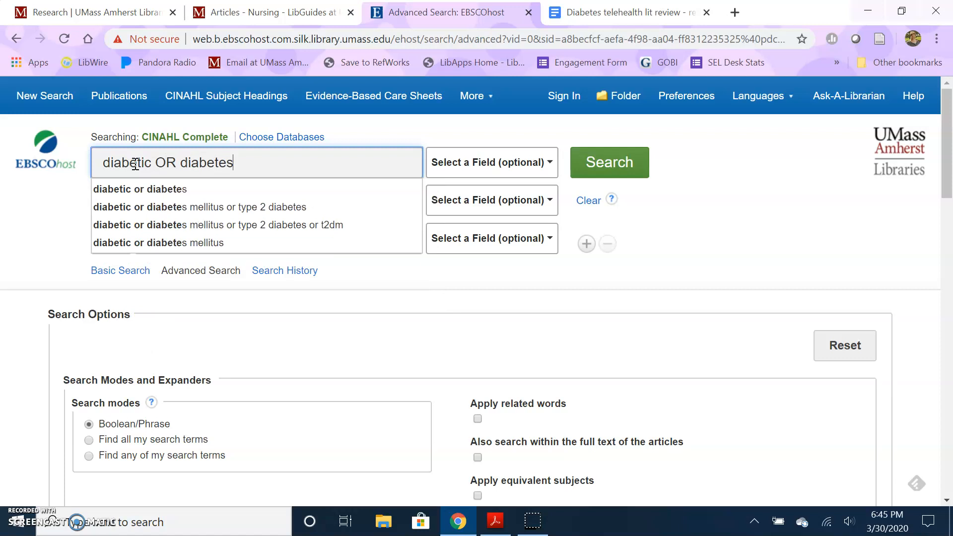
{"action": "left_click", "coordinate": [277, 200]}
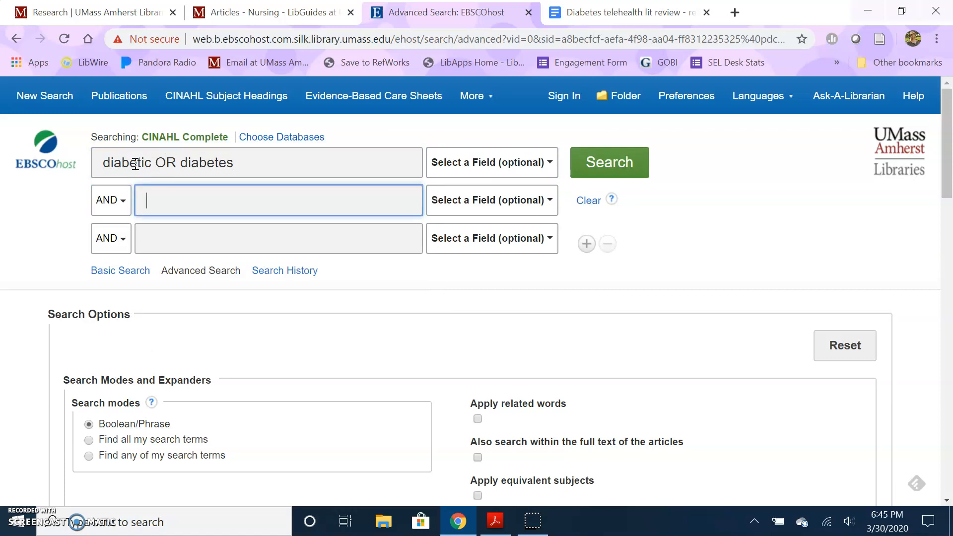
- Enter telehealth with telemedicine and telecare synonyms as the second ANDed concept
{"action": "type", "text": "teleheal"}
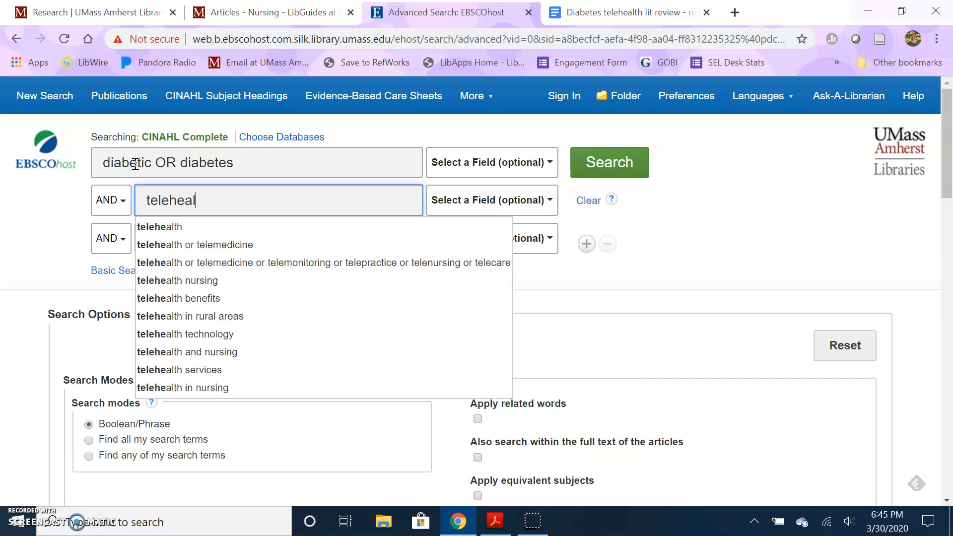
{"action": "type", "text": "th"}
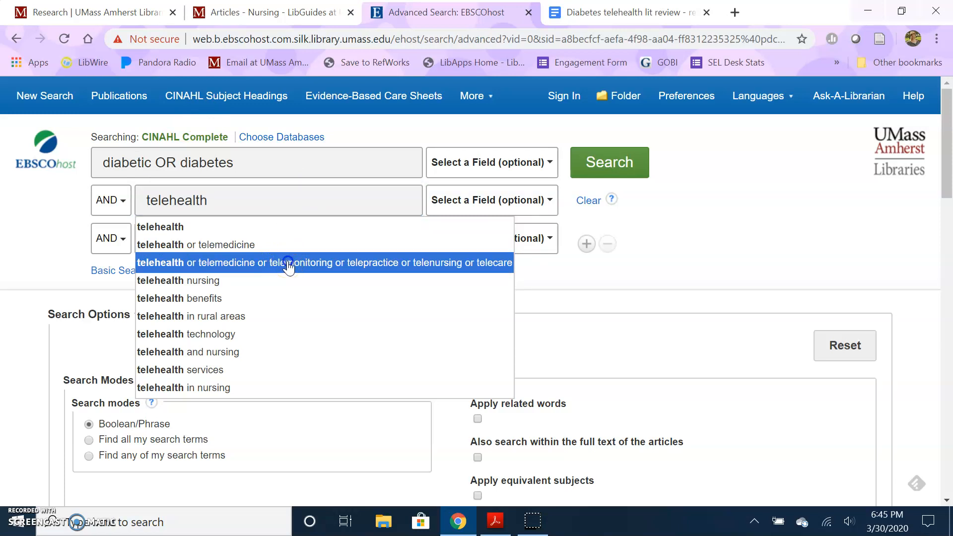
{"action": "left_click", "coordinate": [289, 263]}
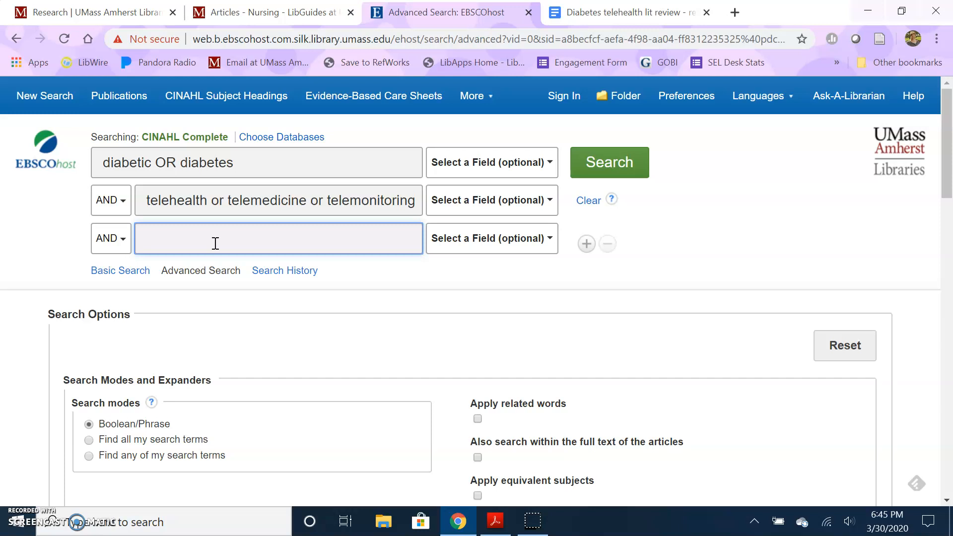
- Enter 'glucose OR blood sugar OR a1c' as the third ANDed concept
{"action": "type", "text": "glucose"}
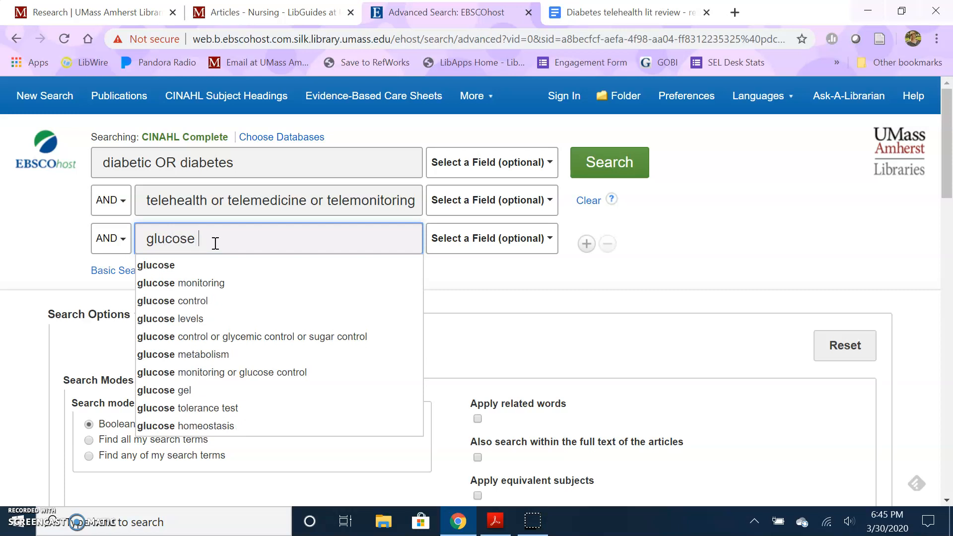
{"action": "type", "text": "OR blook"}
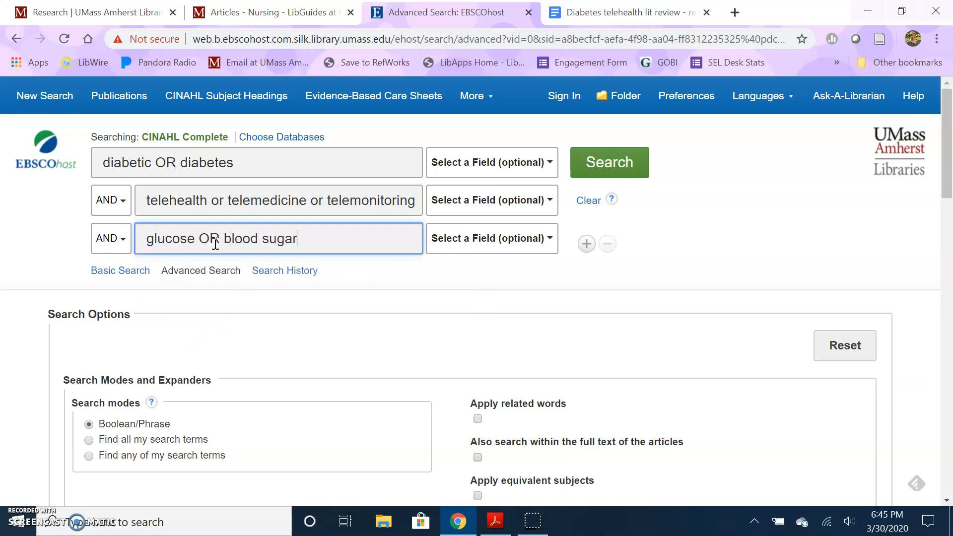
{"action": "type", "text": "OR a1c"}
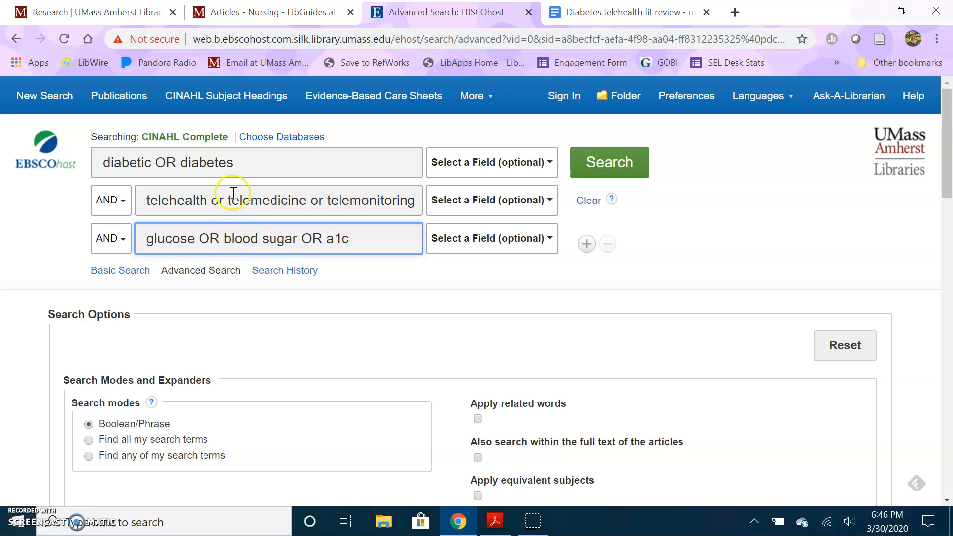
{"action": "mouse_move", "coordinate": [467, 292]}
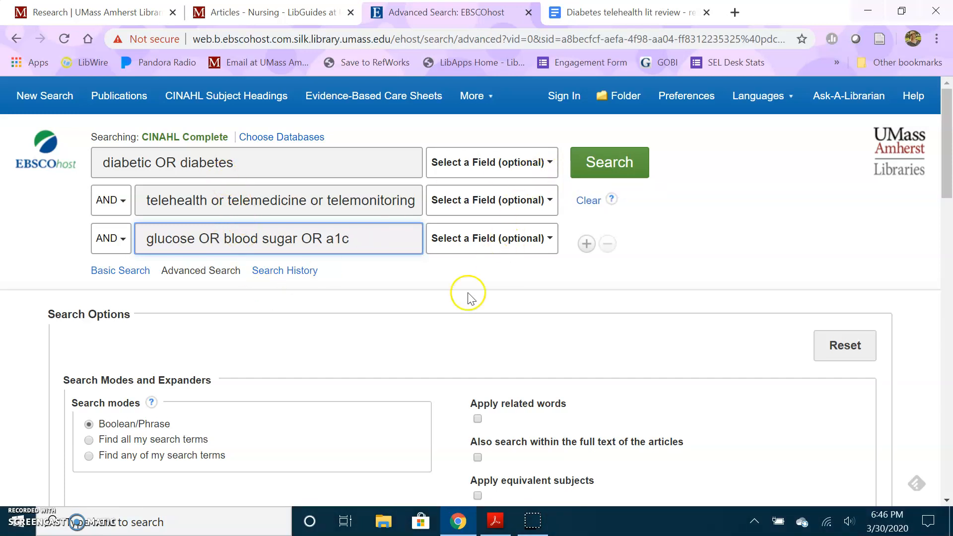
{"action": "mouse_move", "coordinate": [437, 310]}
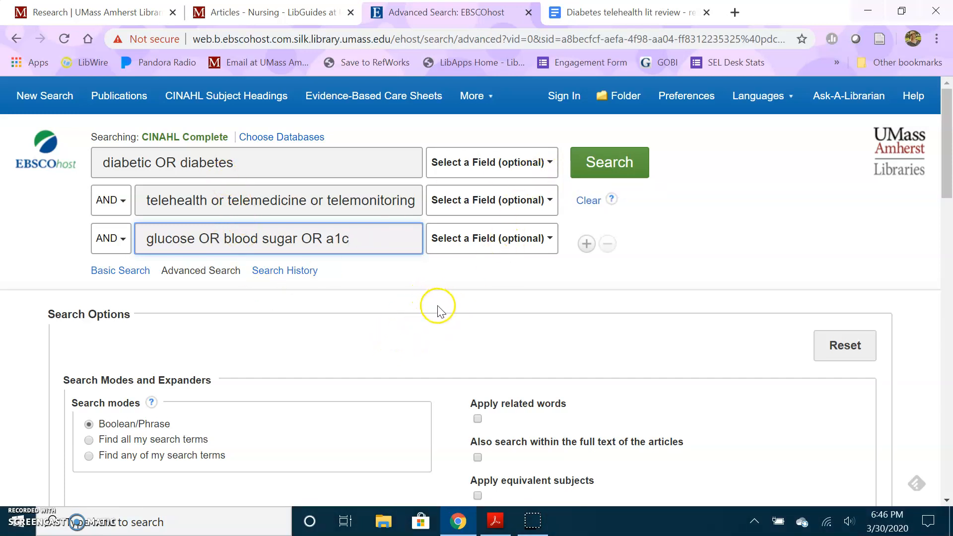
{"action": "mouse_move", "coordinate": [609, 180]}
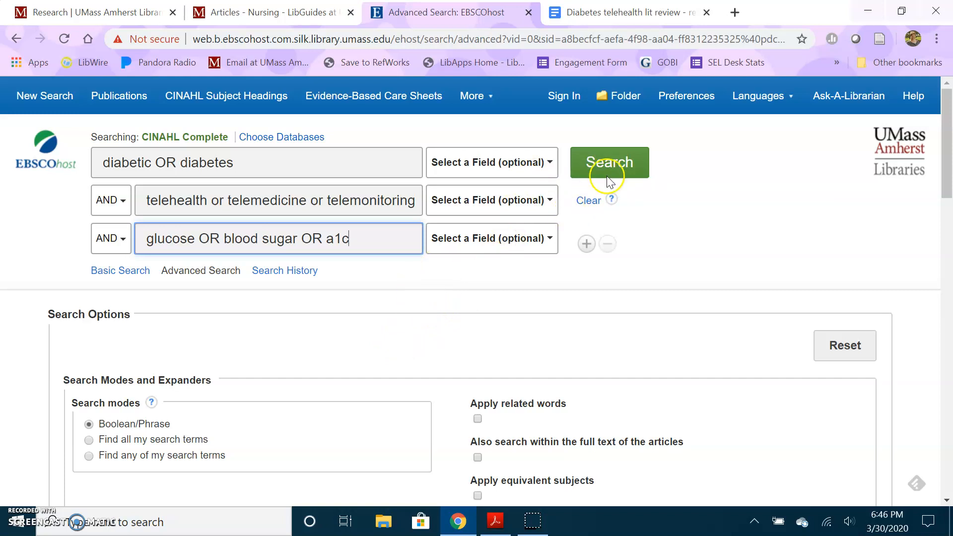
- Run the three-concept search to get 378 results and view the Refine Results panel
{"action": "left_click", "coordinate": [608, 162]}
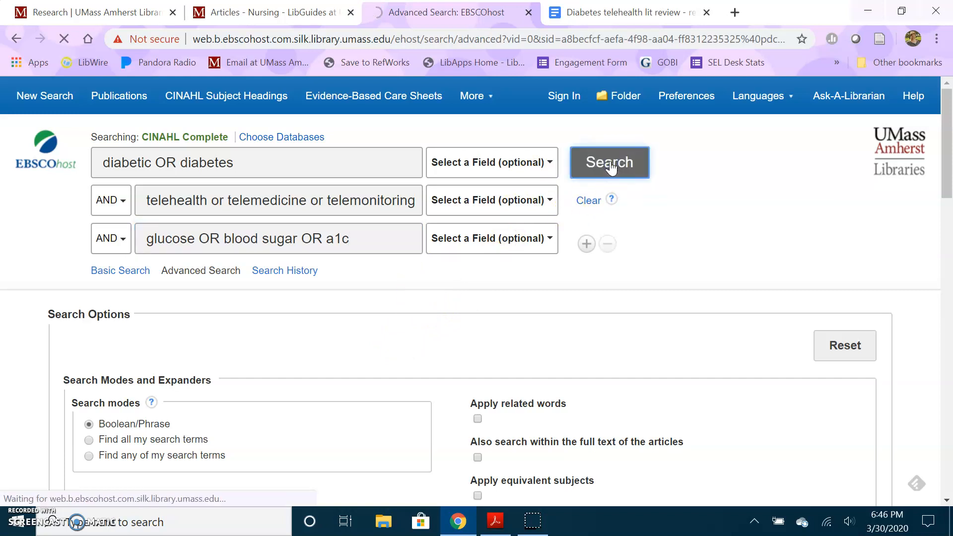
{"action": "left_click", "coordinate": [609, 162]}
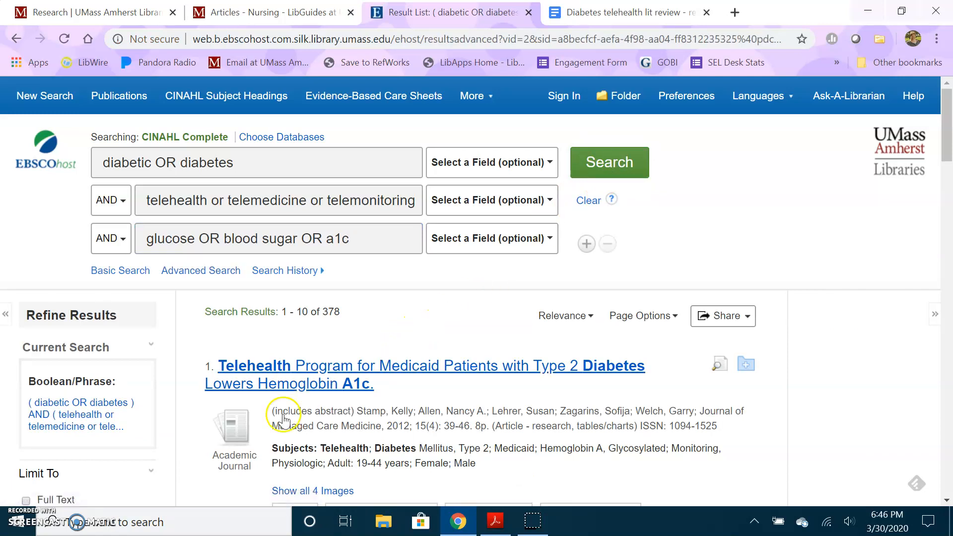
{"action": "mouse_move", "coordinate": [471, 486]}
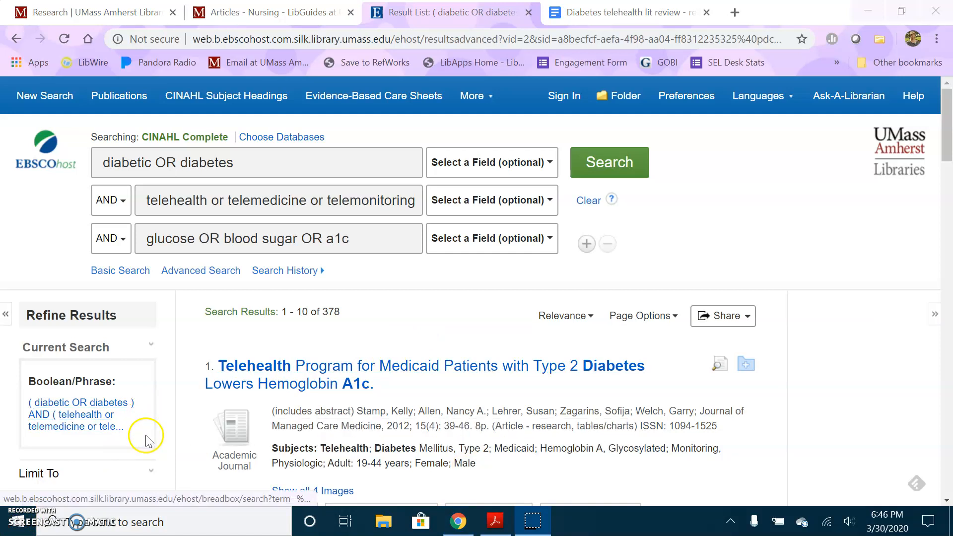
{"action": "scroll", "scroll_direction": "down", "scroll_amount": 3}
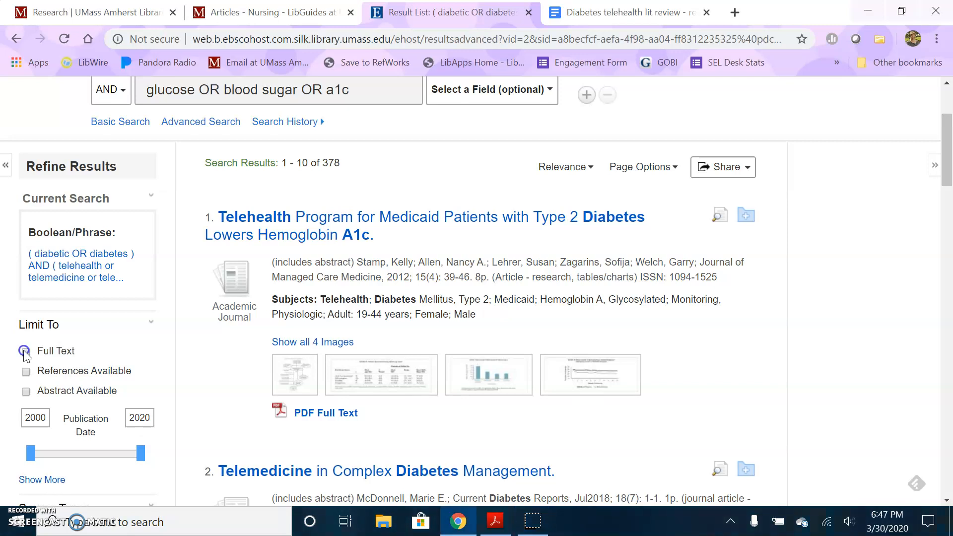
{"action": "left_click", "coordinate": [25, 350]}
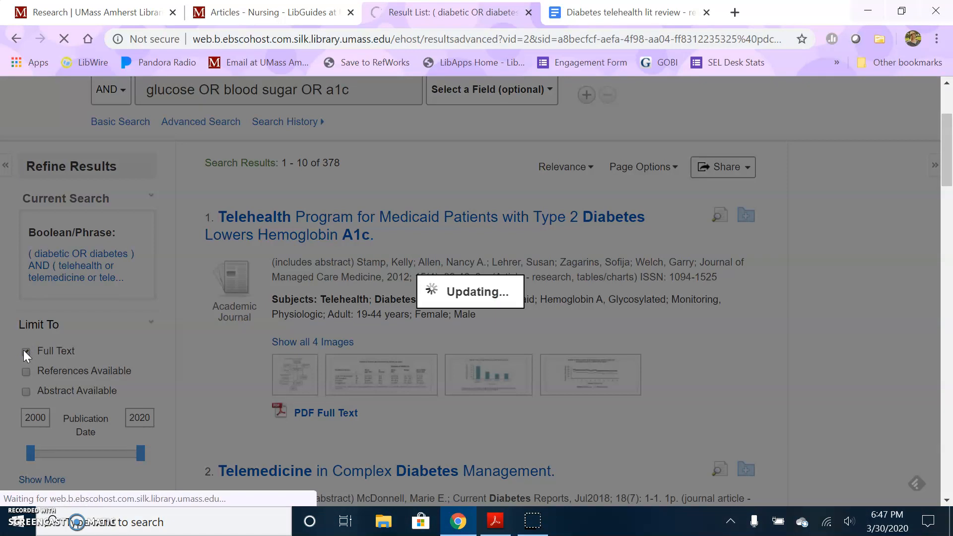
{"action": "left_click", "coordinate": [26, 351]}
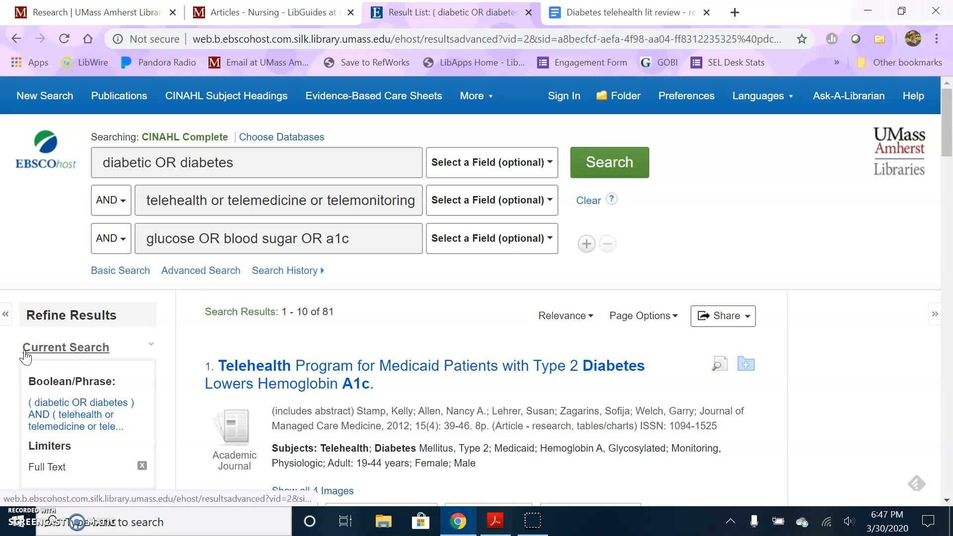
{"action": "scroll", "scroll_direction": "down", "scroll_amount": 3}
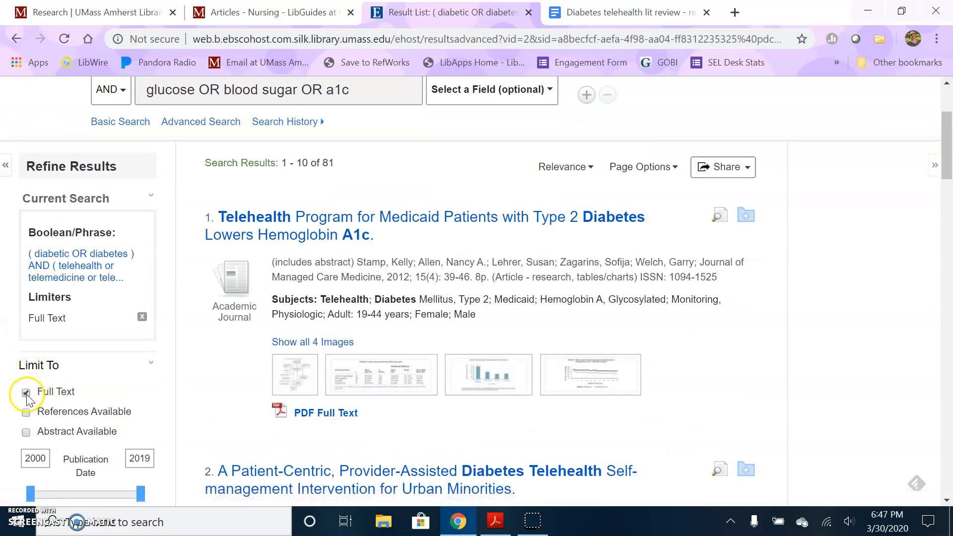
{"action": "mouse_move", "coordinate": [142, 317]}
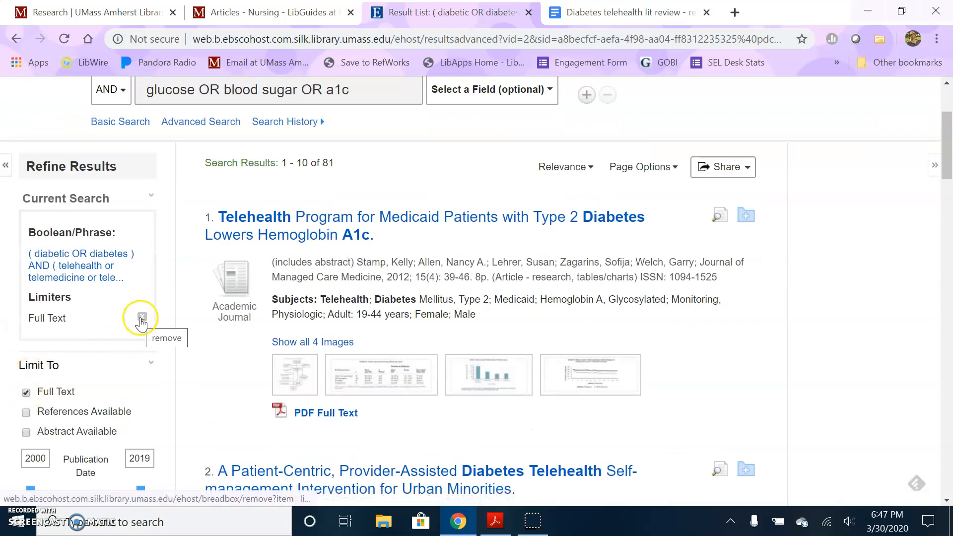
{"action": "left_click", "coordinate": [142, 317]}
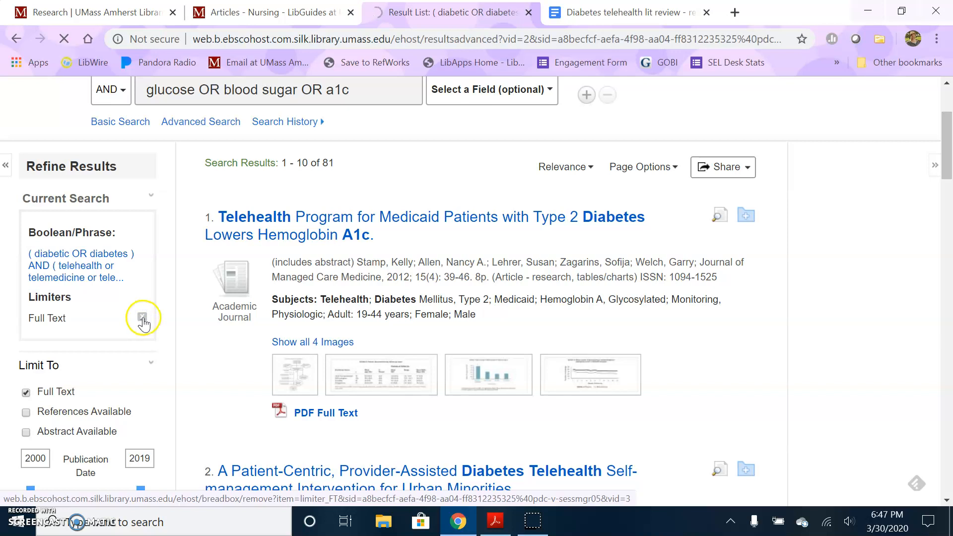
{"action": "left_click", "coordinate": [143, 317]}
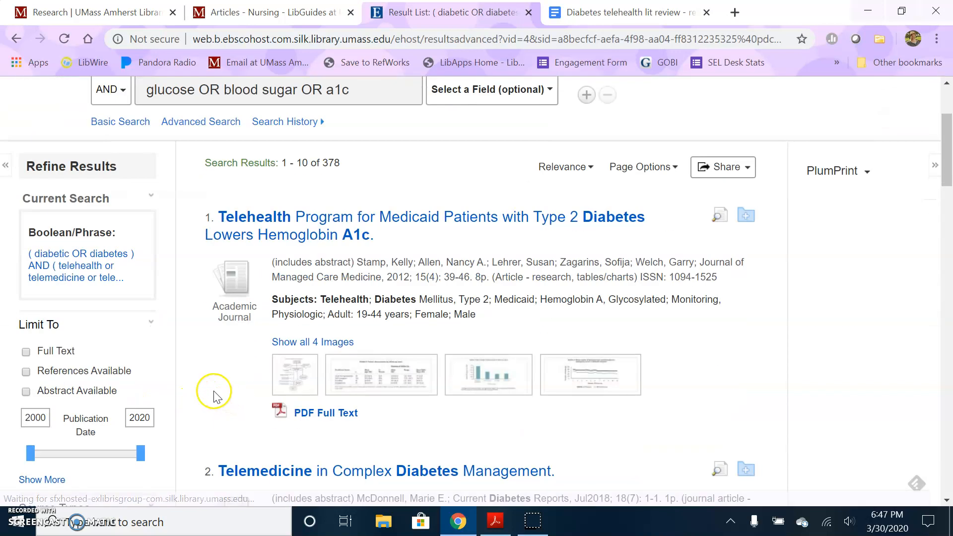
{"action": "scroll", "scroll_direction": "down", "scroll_amount": 3}
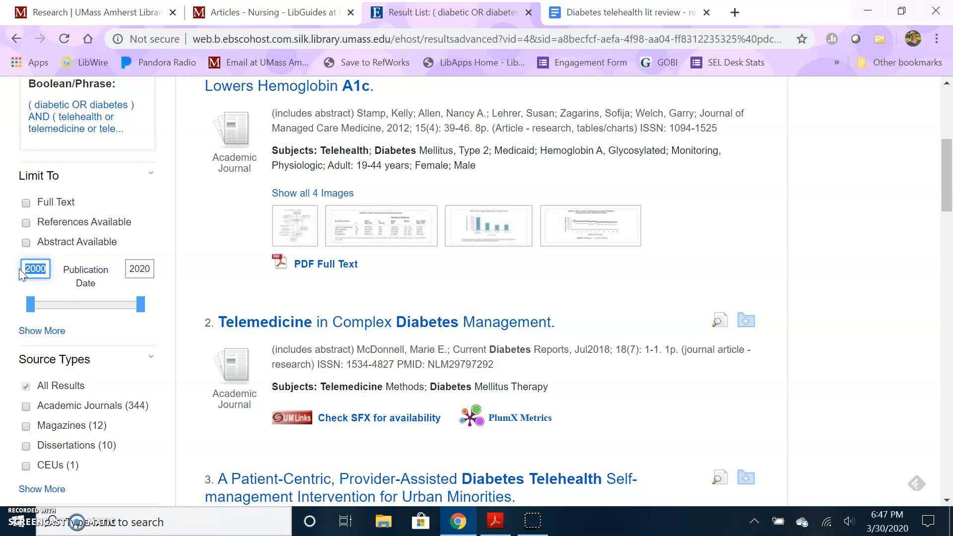
- Apply a Publication Date limit of 2015–2020, narrowing the results to 165
{"action": "type", "text": "2015"}
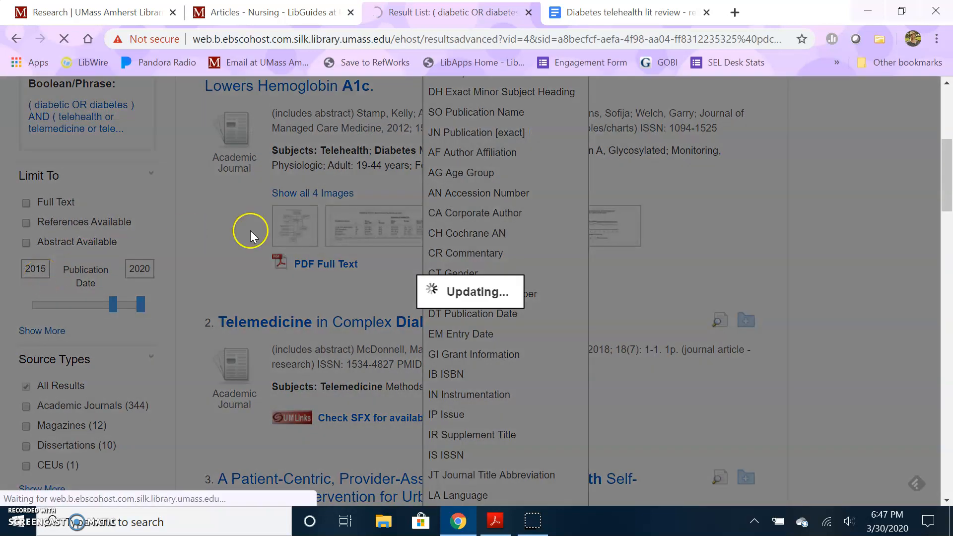
{"action": "left_click", "coordinate": [608, 162]}
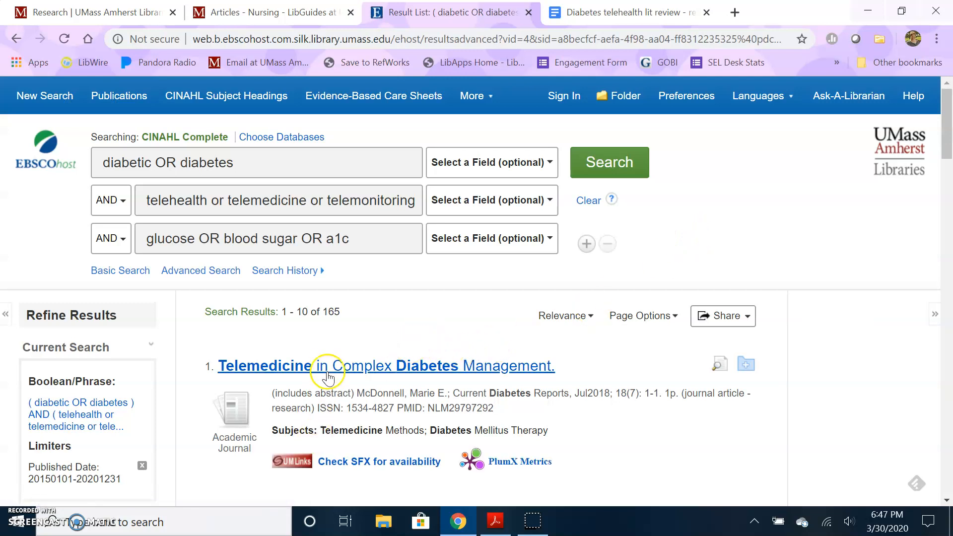
{"action": "scroll", "scroll_direction": "down", "scroll_amount": 3}
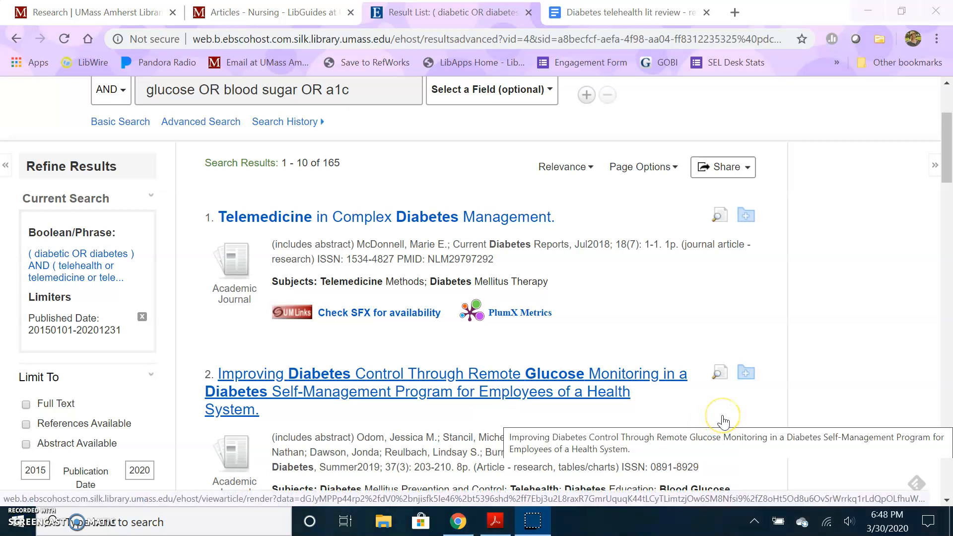
{"action": "mouse_move", "coordinate": [724, 420]}
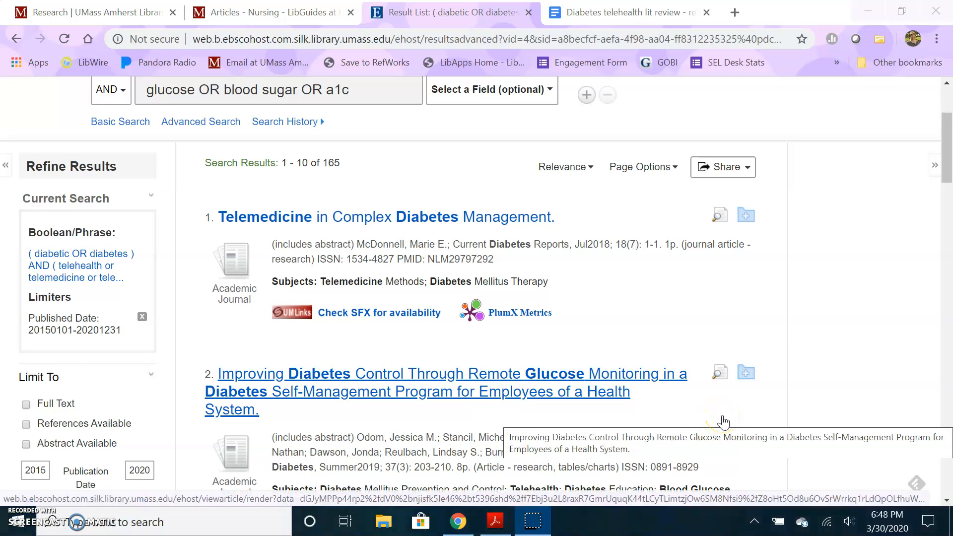
{"action": "mouse_move", "coordinate": [836, 316]}
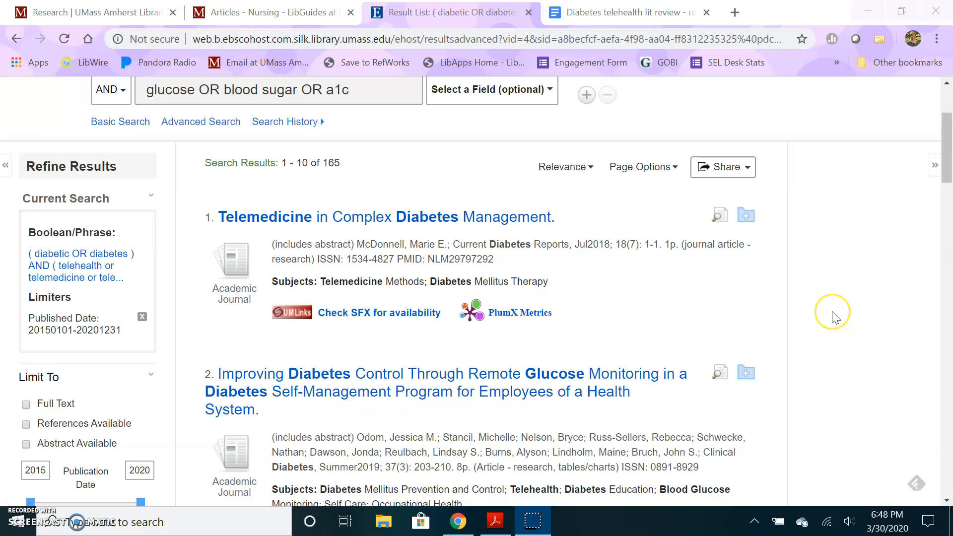
{"action": "mouse_move", "coordinate": [832, 317]}
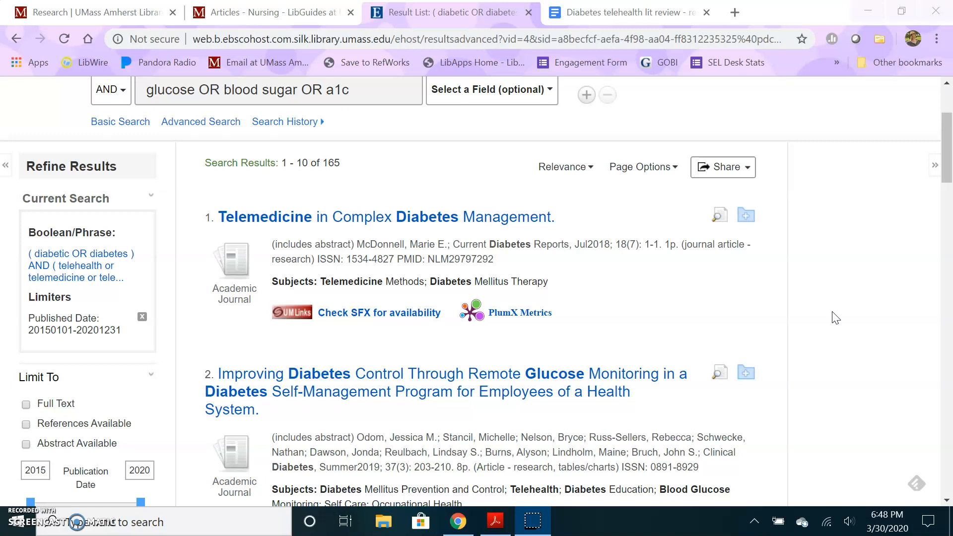
{"action": "mouse_move", "coordinate": [792, 324]}
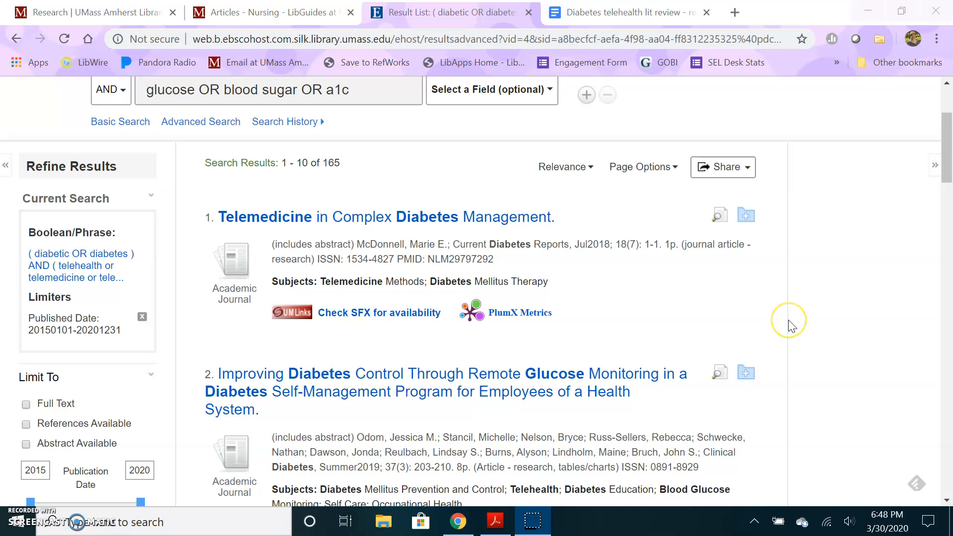
{"action": "mouse_move", "coordinate": [790, 325]}
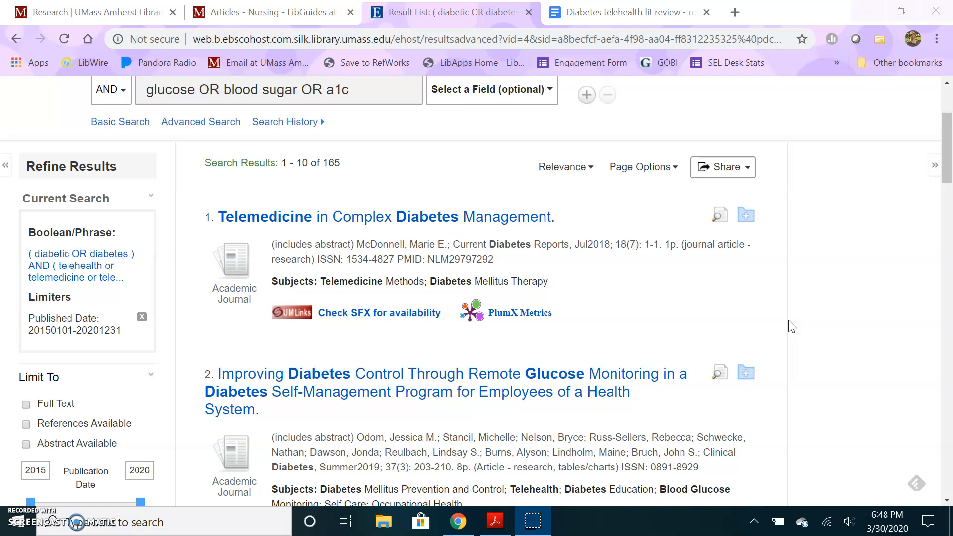
{"action": "mouse_move", "coordinate": [687, 336]}
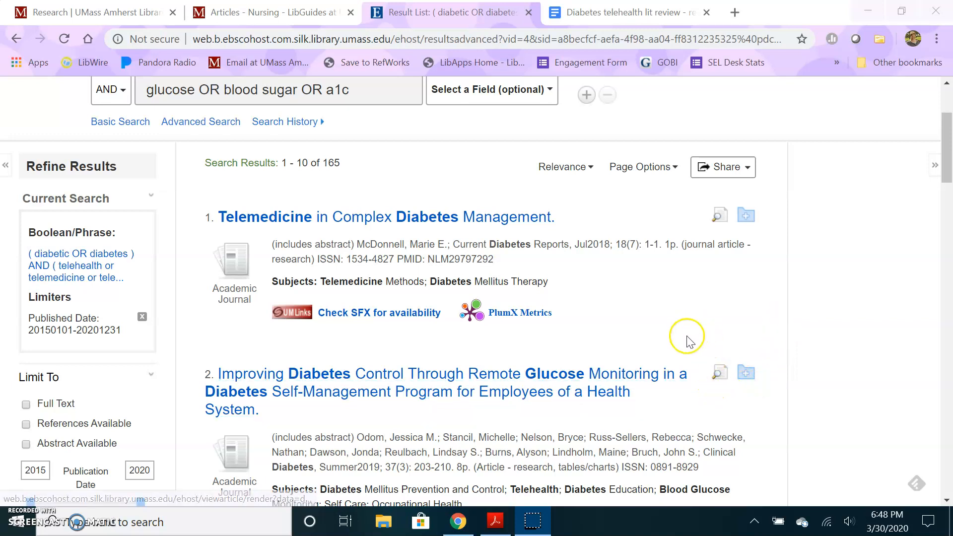
{"action": "scroll", "scroll_direction": "down", "scroll_amount": 3}
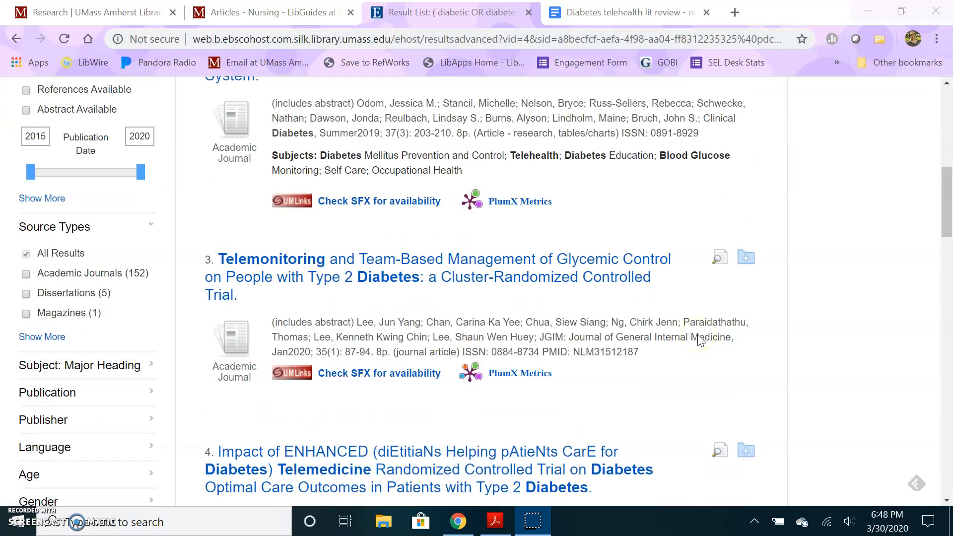
{"action": "scroll", "scroll_direction": "down", "scroll_amount": 3}
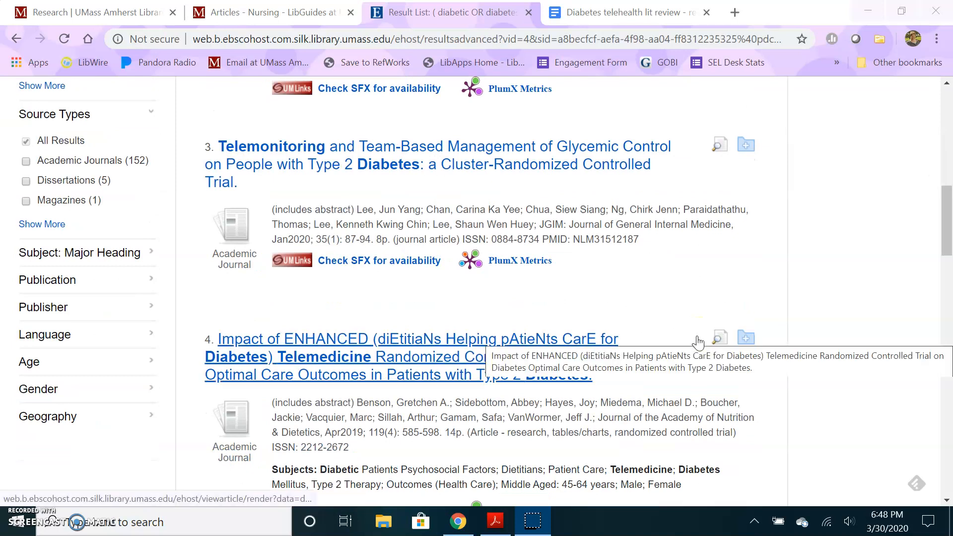
{"action": "scroll", "scroll_direction": "up", "scroll_amount": 3}
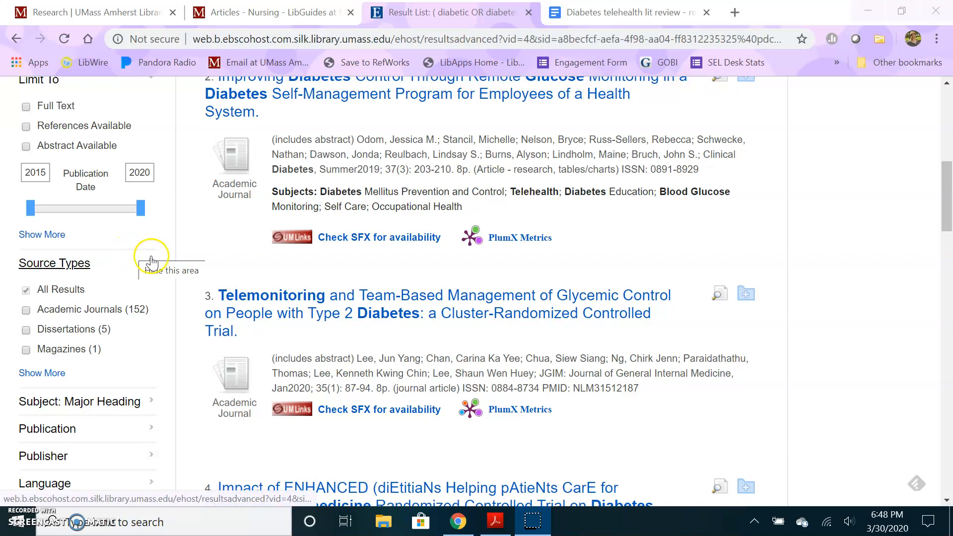
{"action": "mouse_move", "coordinate": [853, 375]}
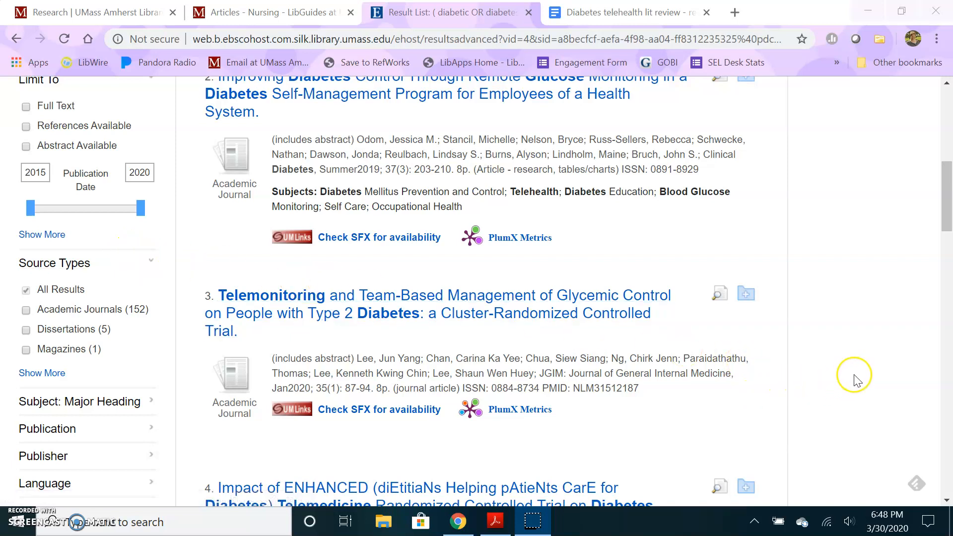
{"action": "mouse_move", "coordinate": [856, 380]}
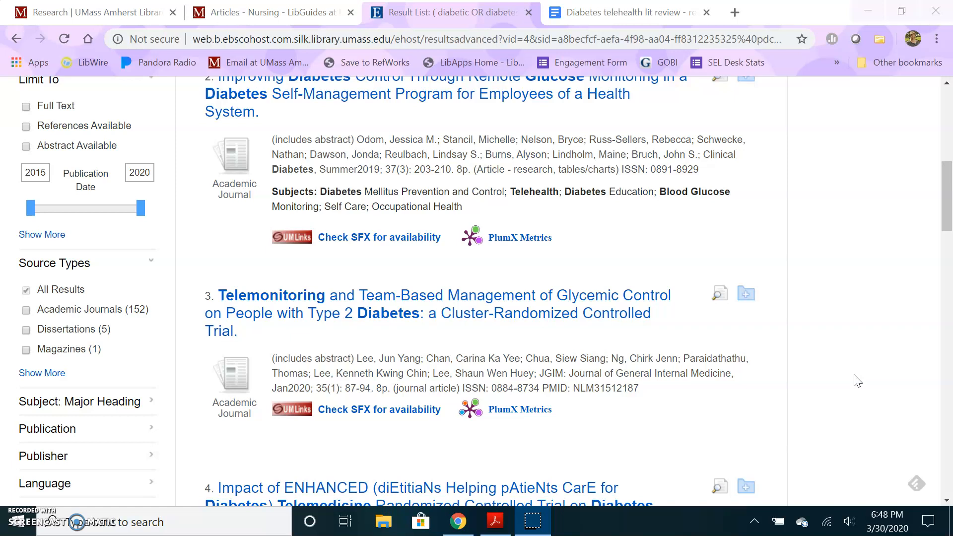
{"action": "mouse_move", "coordinate": [36, 521]}
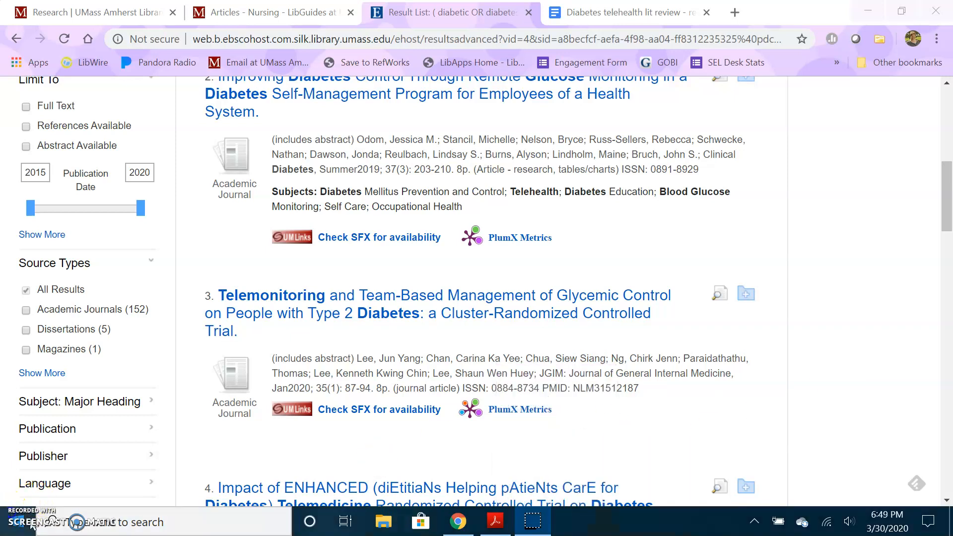
- Show the Search History listing S1 (378), S2 (81) and S3 2015–2020 (165) and copy the S3 string
{"action": "scroll", "scroll_direction": "up", "scroll_amount": 3}
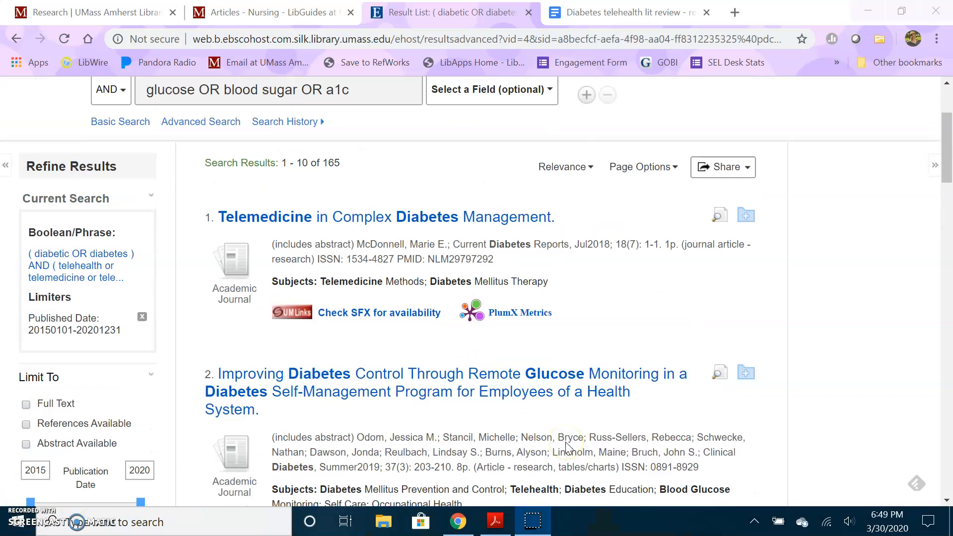
{"action": "scroll", "scroll_direction": "up", "scroll_amount": 3}
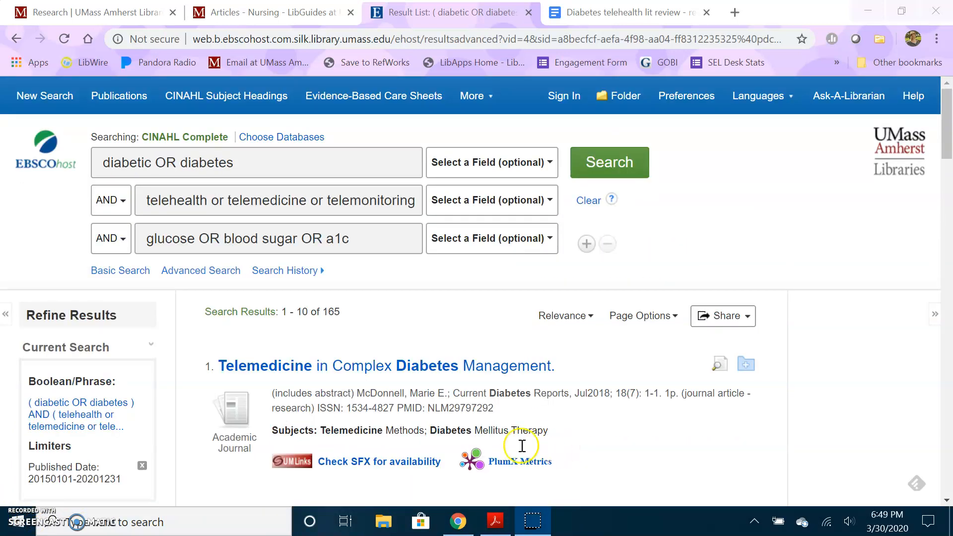
{"action": "mouse_move", "coordinate": [283, 285]}
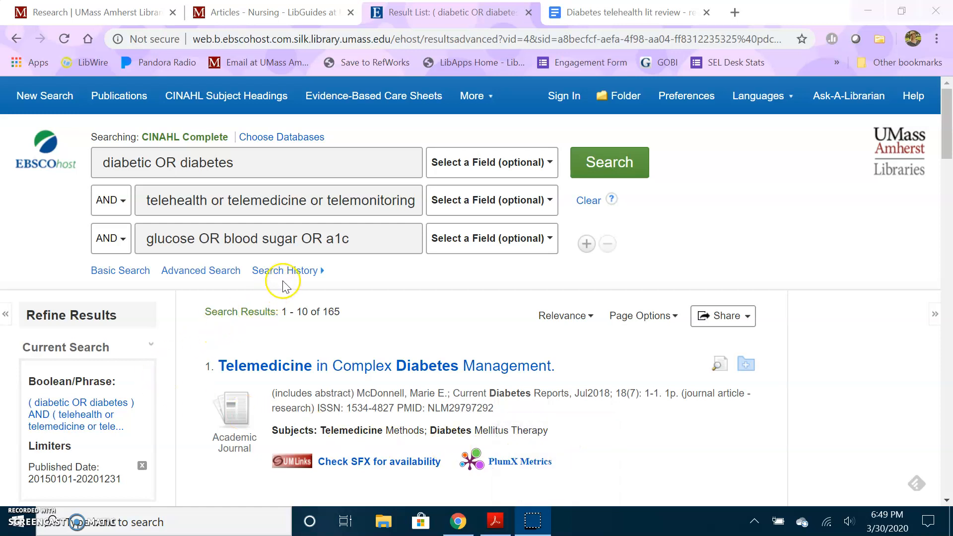
{"action": "left_click", "coordinate": [284, 270]}
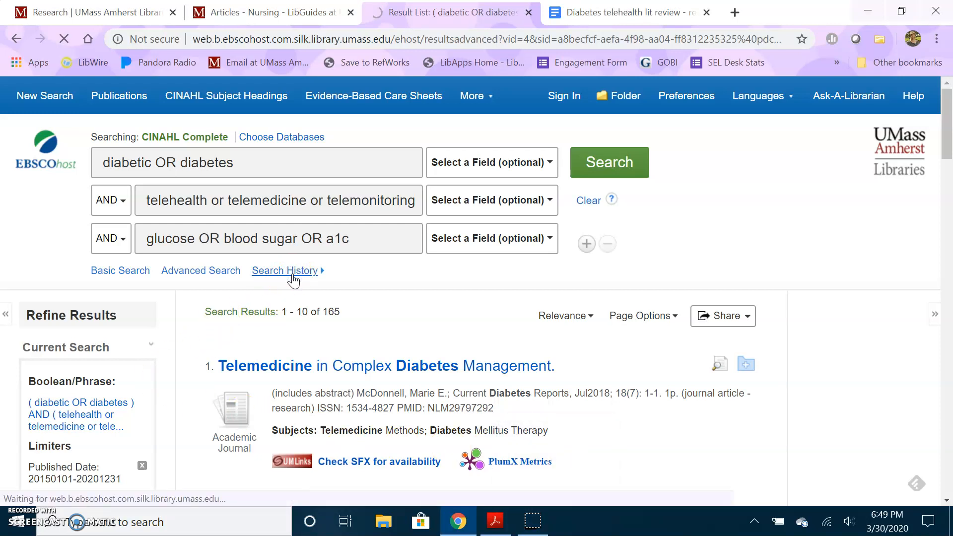
{"action": "left_click", "coordinate": [285, 270]}
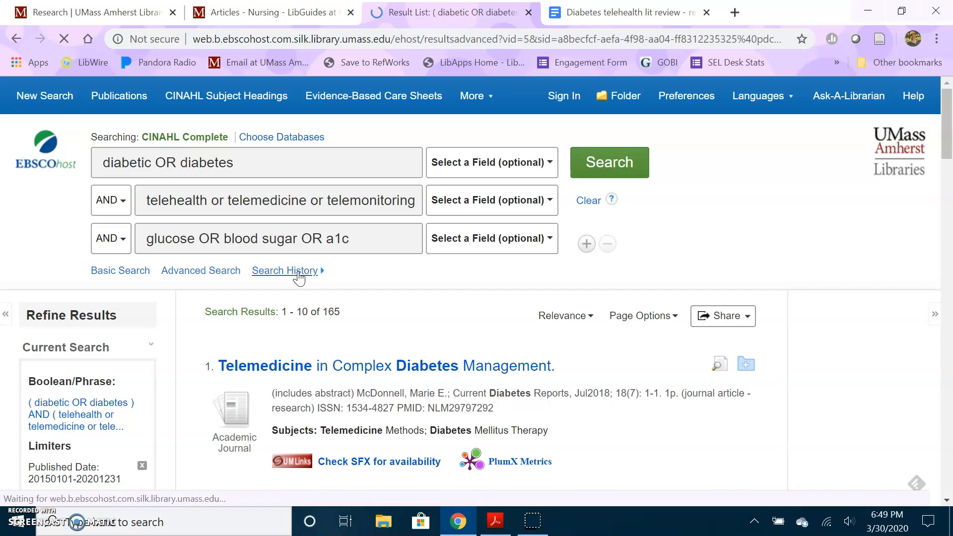
{"action": "left_click", "coordinate": [285, 270]}
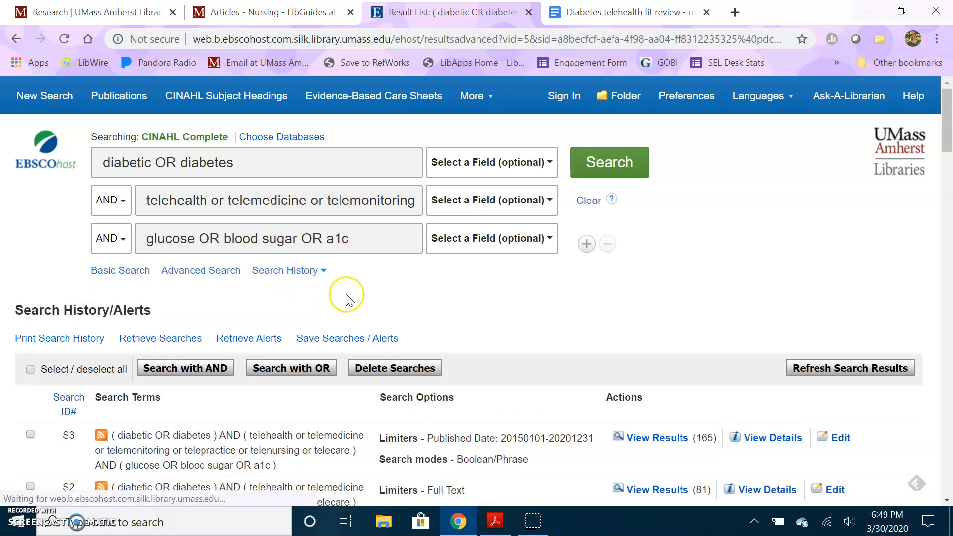
{"action": "scroll", "scroll_direction": "down", "scroll_amount": 3}
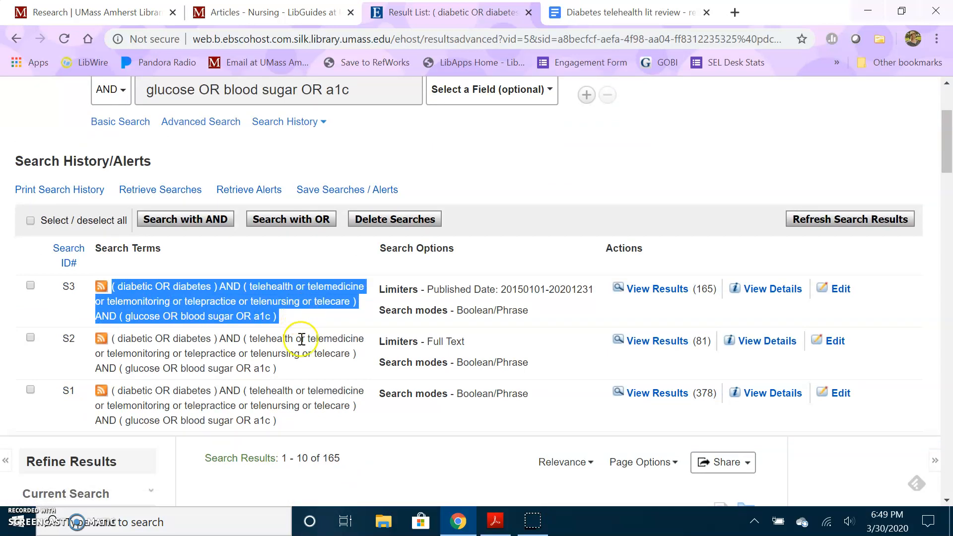
{"action": "mouse_move", "coordinate": [614, 12]}
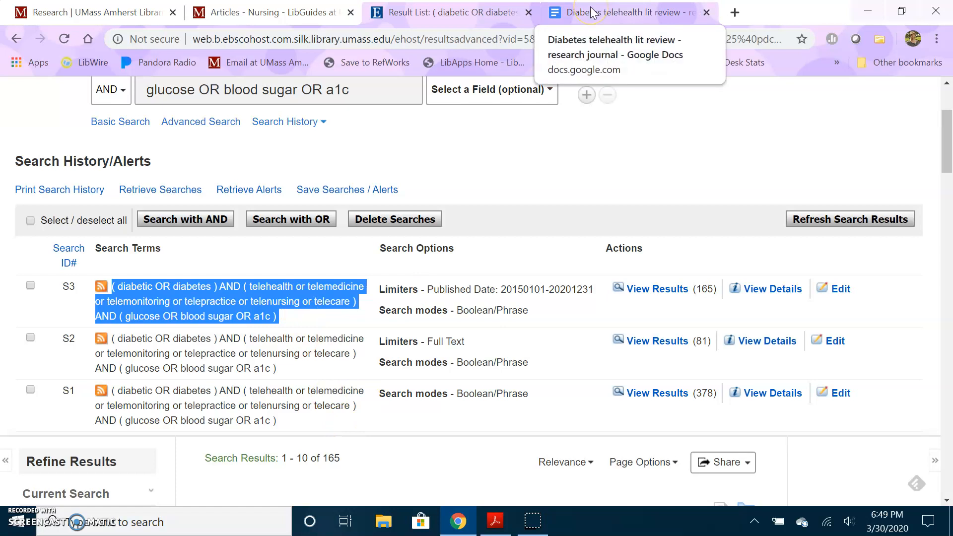
- Log the 30 March 2020 CINAHL search string, 2015–2020 limit and 165 results in the Google Docs journal
{"action": "left_click", "coordinate": [619, 12]}
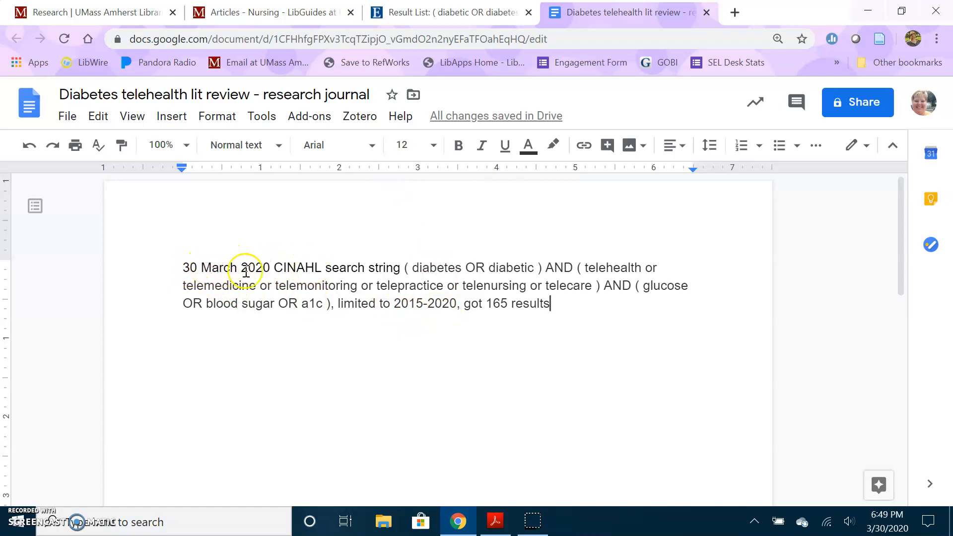
{"action": "mouse_move", "coordinate": [332, 270]}
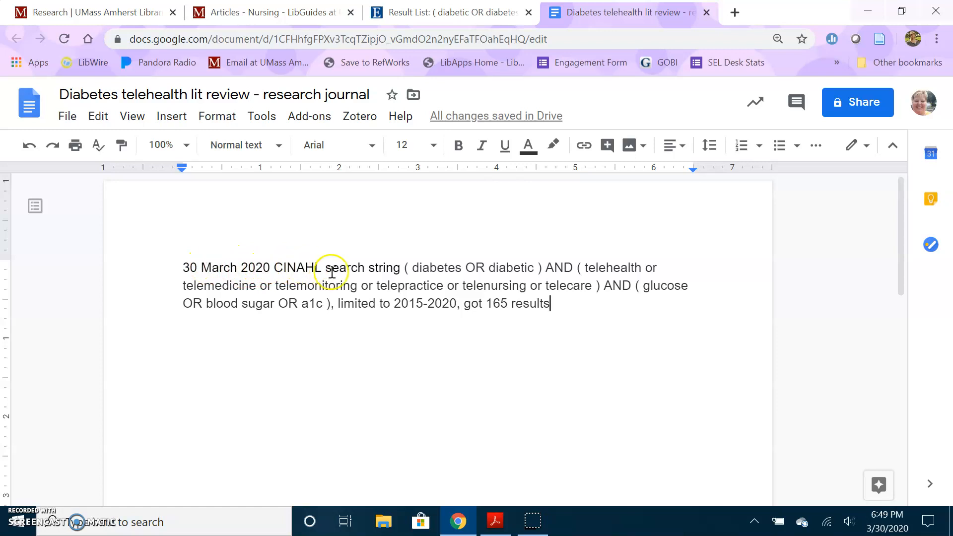
{"action": "mouse_move", "coordinate": [419, 296]}
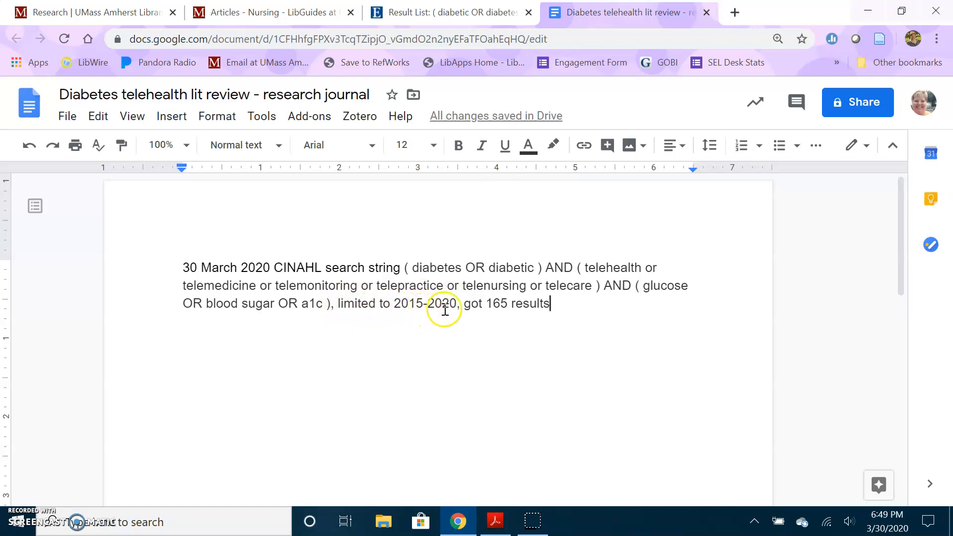
{"action": "mouse_move", "coordinate": [557, 294]}
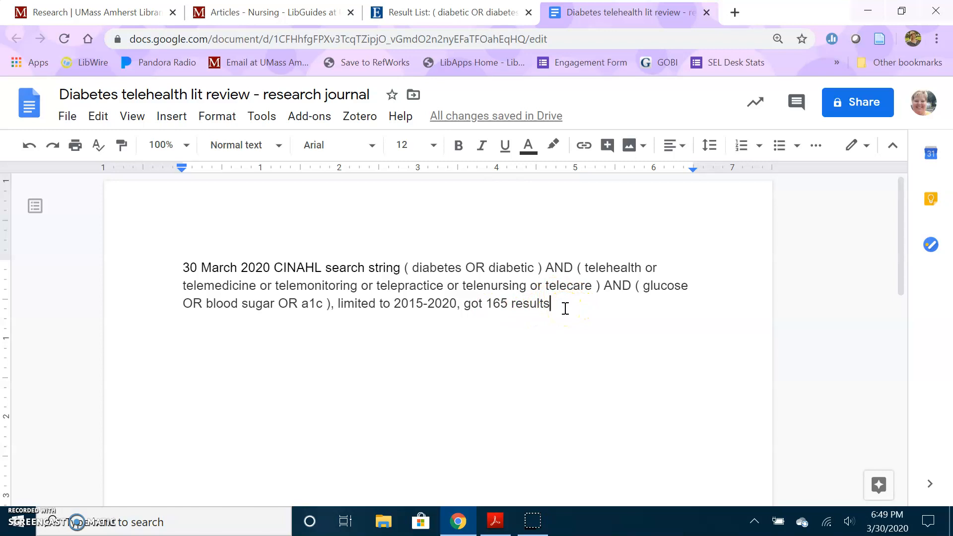
{"action": "mouse_move", "coordinate": [553, 304]}
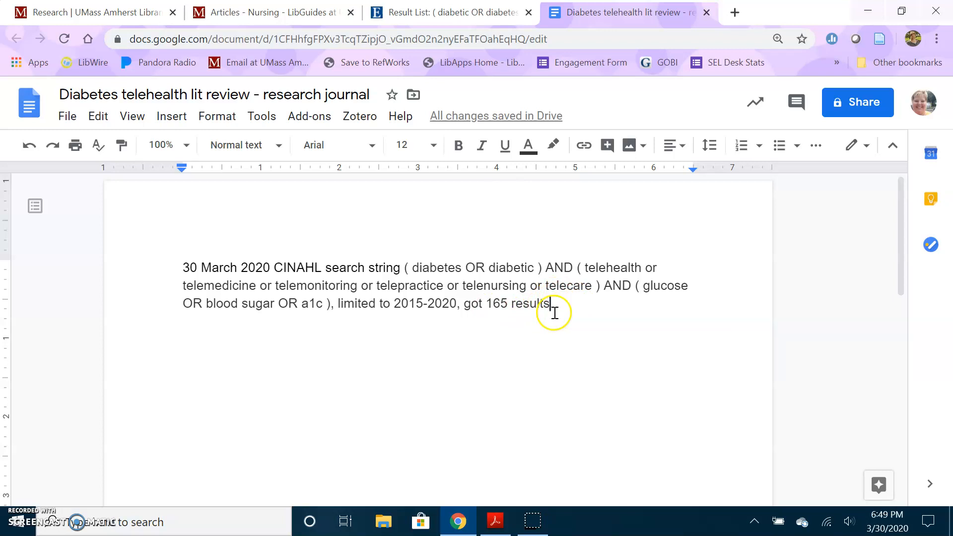
{"action": "mouse_move", "coordinate": [550, 304]}
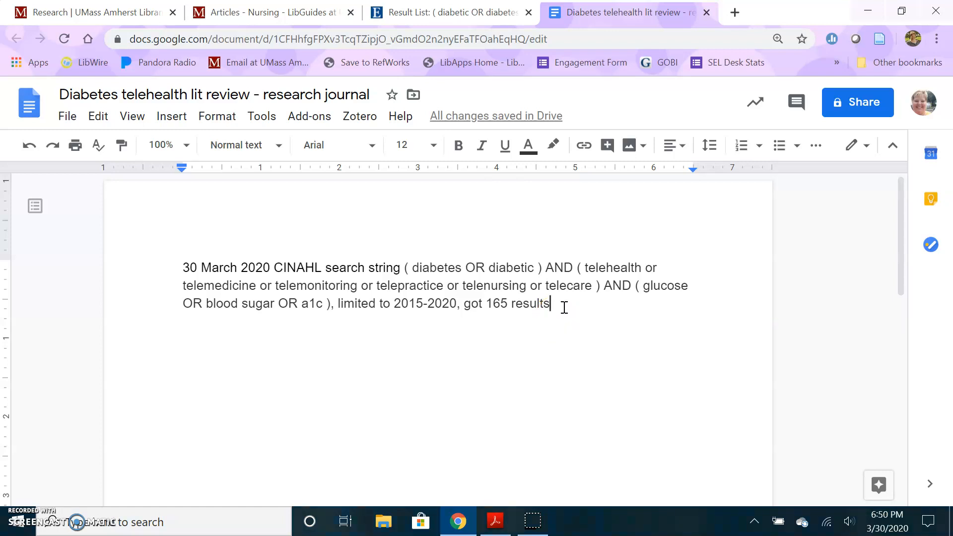
{"action": "mouse_move", "coordinate": [200, 451]}
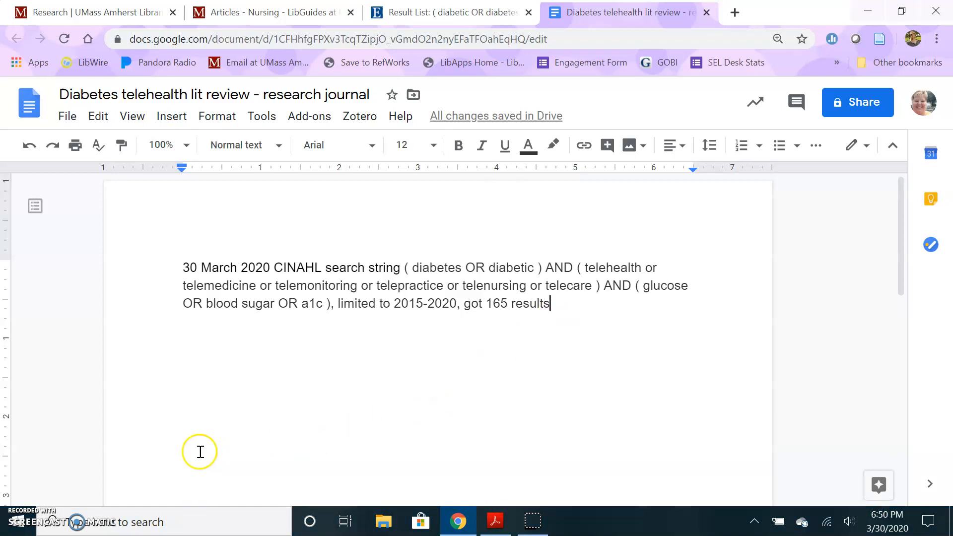
{"action": "mouse_move", "coordinate": [255, 396]}
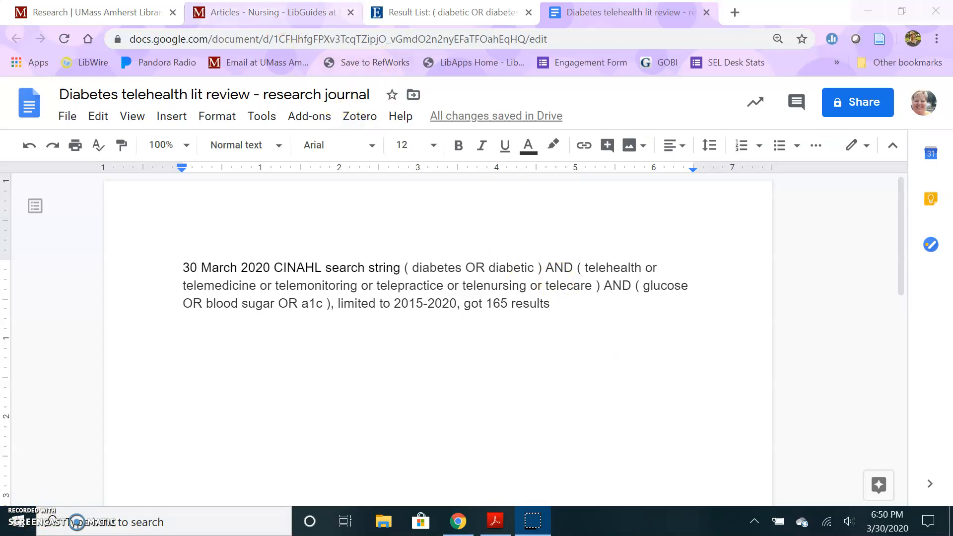
- Return to the Nursing guide's Home page and view the nursing librarian's profile box
{"action": "left_click", "coordinate": [267, 12]}
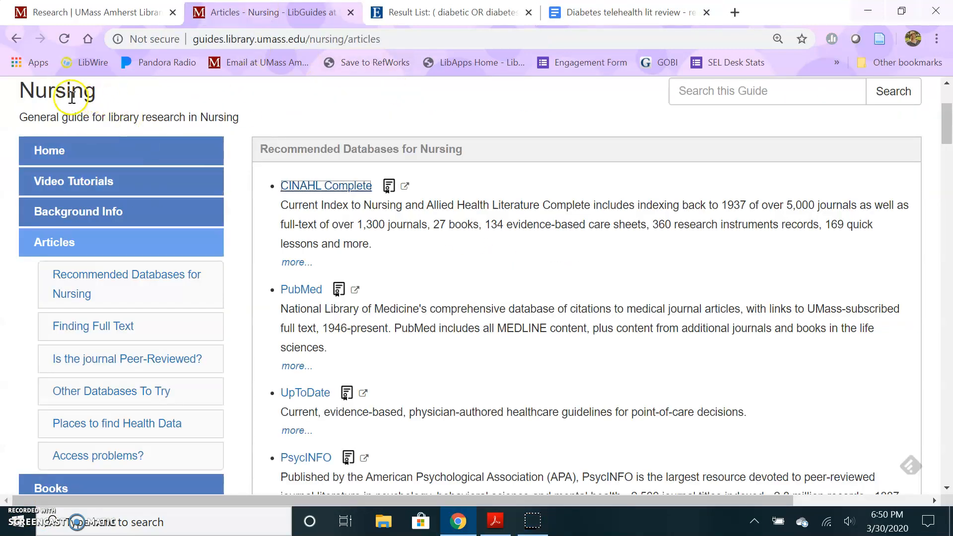
{"action": "left_click", "coordinate": [49, 150]}
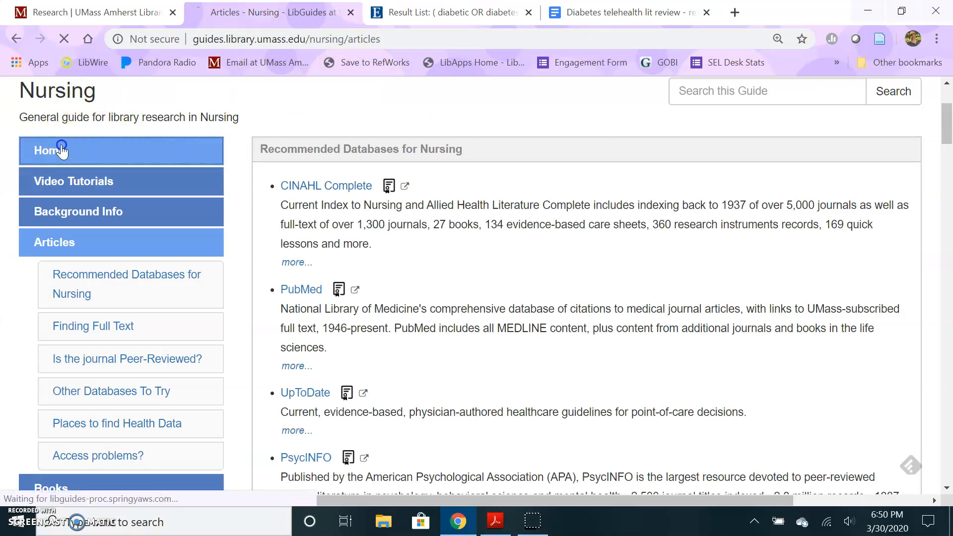
{"action": "left_click", "coordinate": [47, 150]}
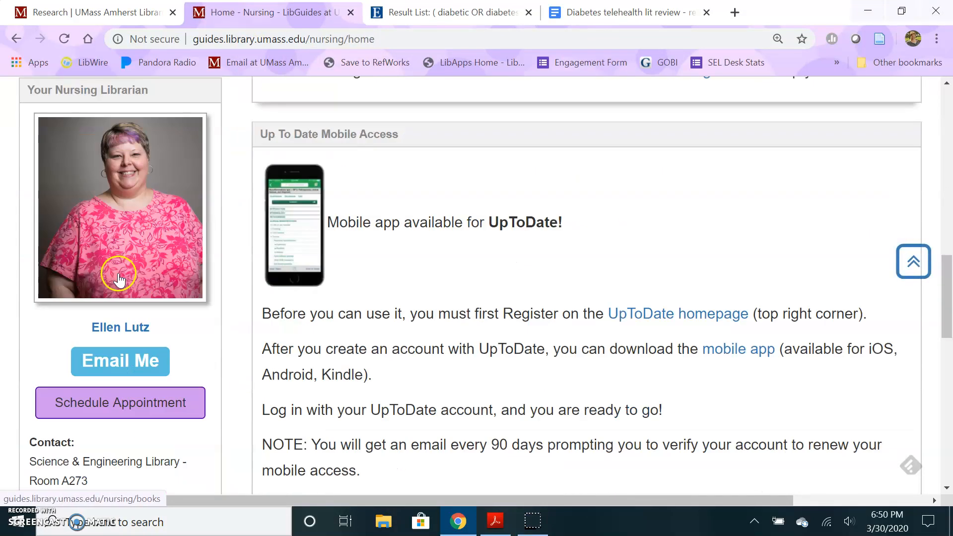
{"action": "scroll", "scroll_direction": "down", "scroll_amount": 3}
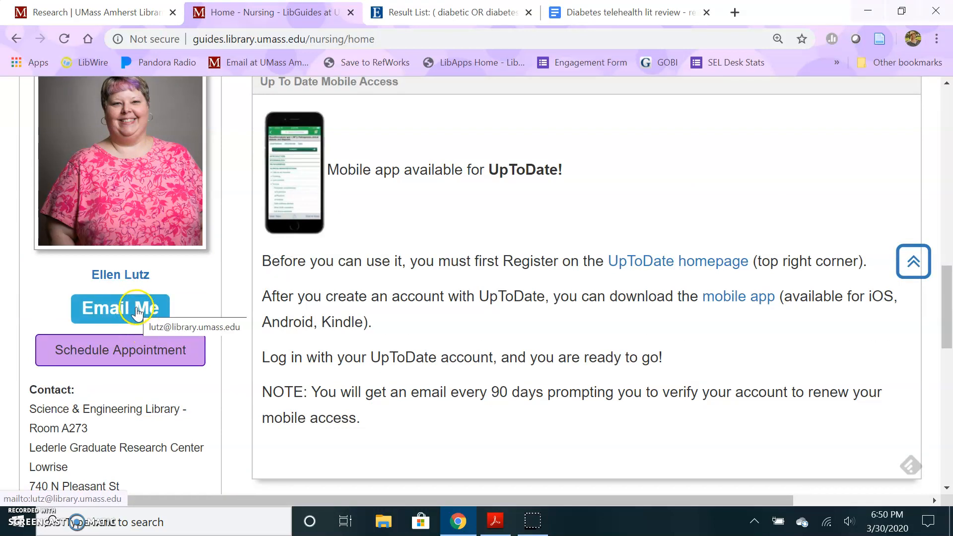
{"action": "mouse_move", "coordinate": [187, 304]}
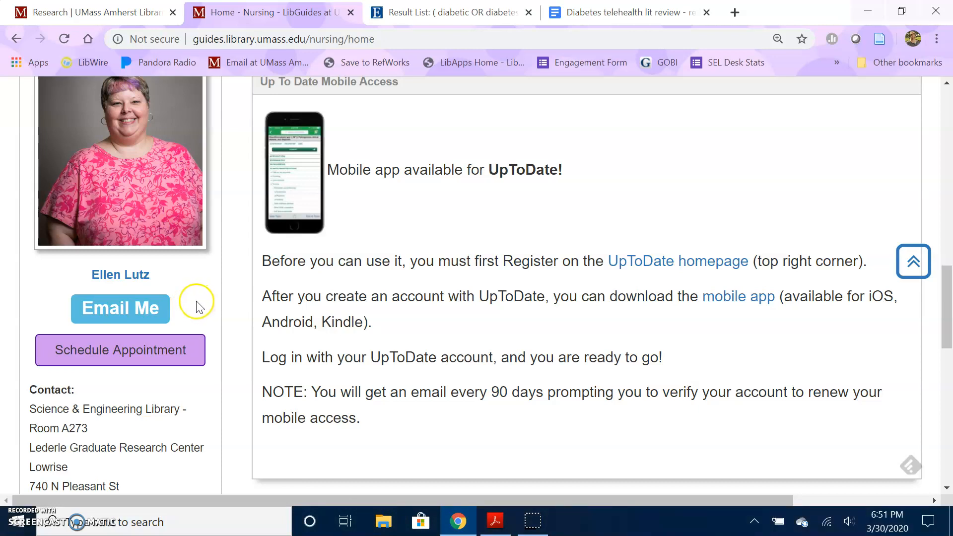
{"action": "mouse_move", "coordinate": [196, 312]}
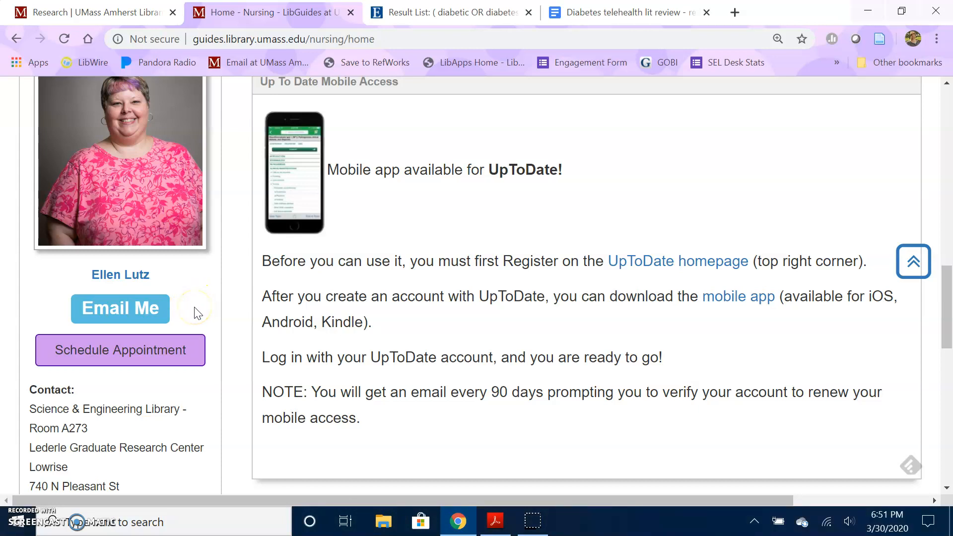
{"action": "mouse_move", "coordinate": [180, 349]}
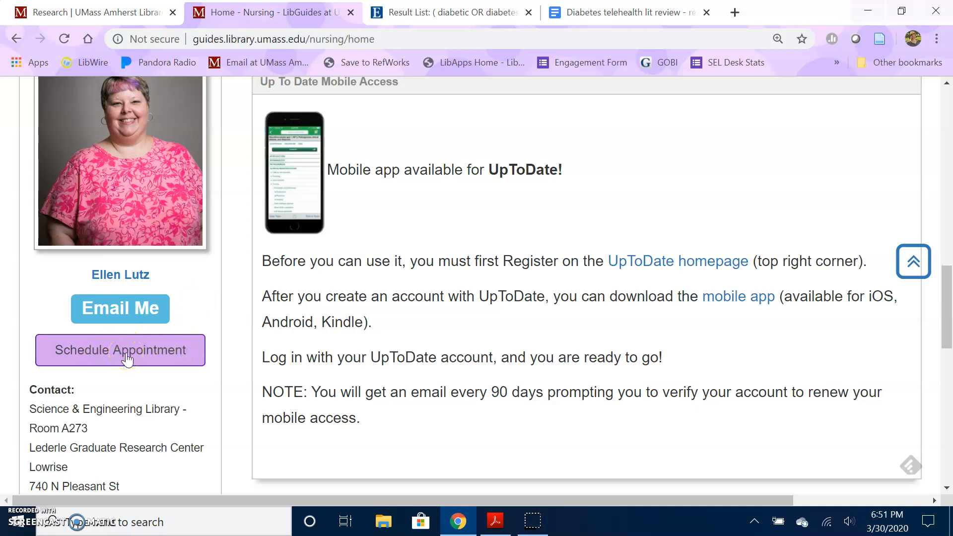
- Open the librarian's Schedule Appointment calendar showing available dates and the 3:30pm April 1 slot
{"action": "left_click", "coordinate": [121, 351]}
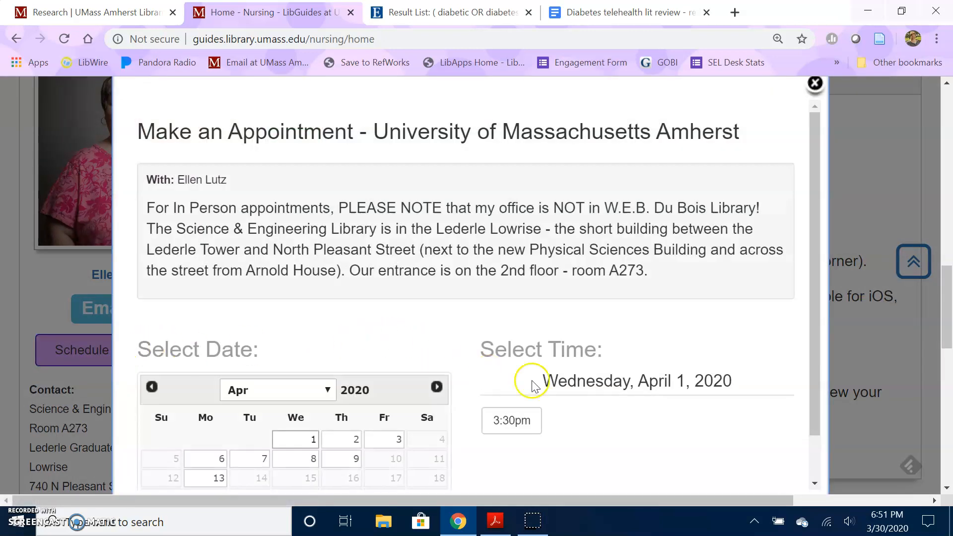
{"action": "scroll", "scroll_direction": "down", "scroll_amount": 3}
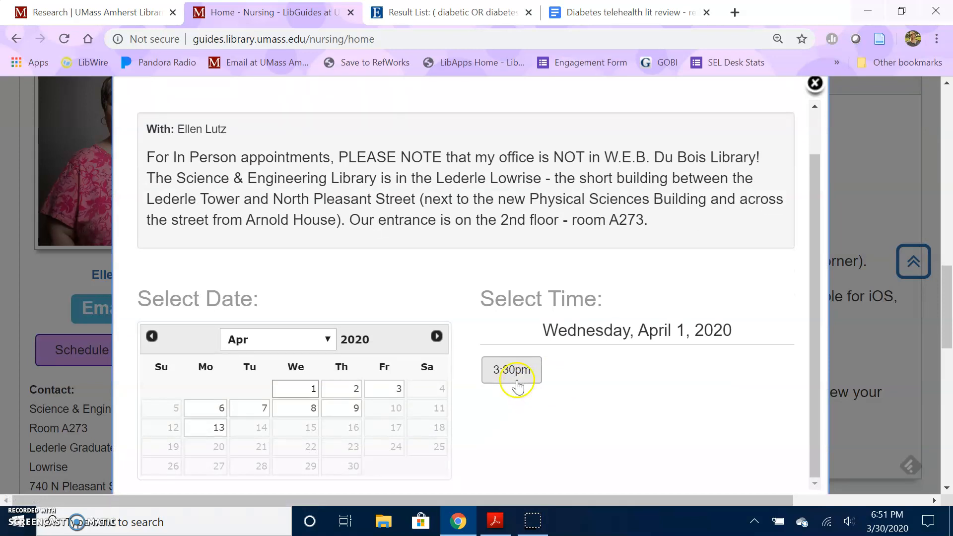
{"action": "mouse_move", "coordinate": [567, 304]}
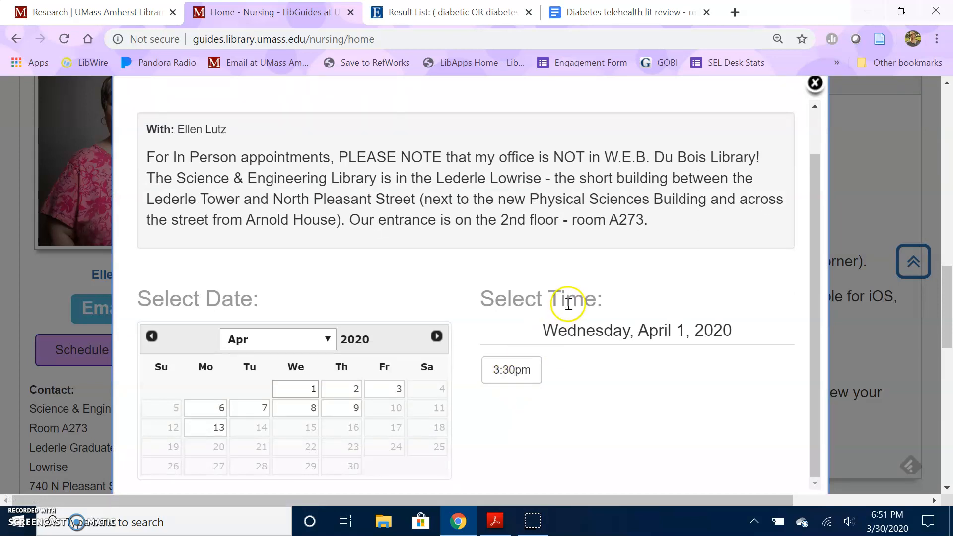
{"action": "mouse_move", "coordinate": [543, 321]}
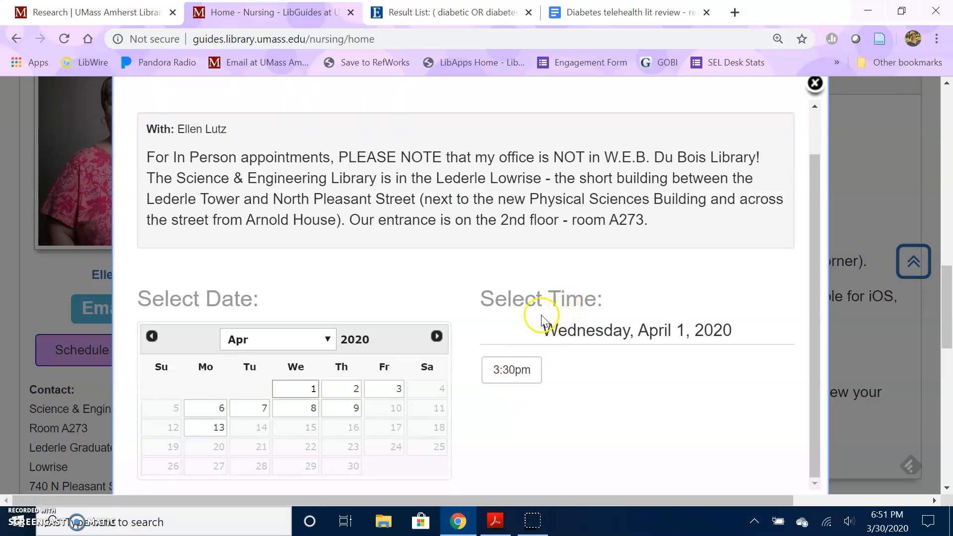
{"action": "mouse_move", "coordinate": [435, 406]}
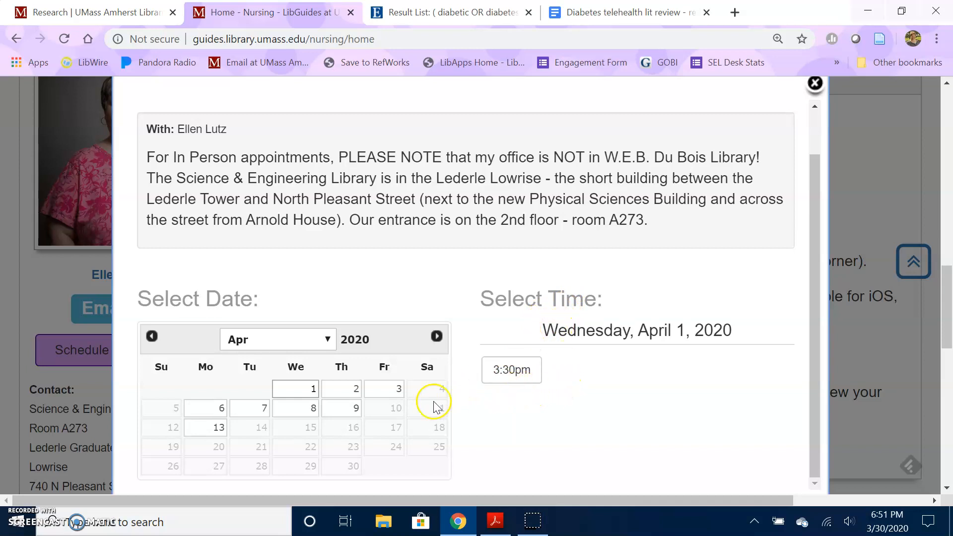
{"action": "mouse_move", "coordinate": [48, 464]}
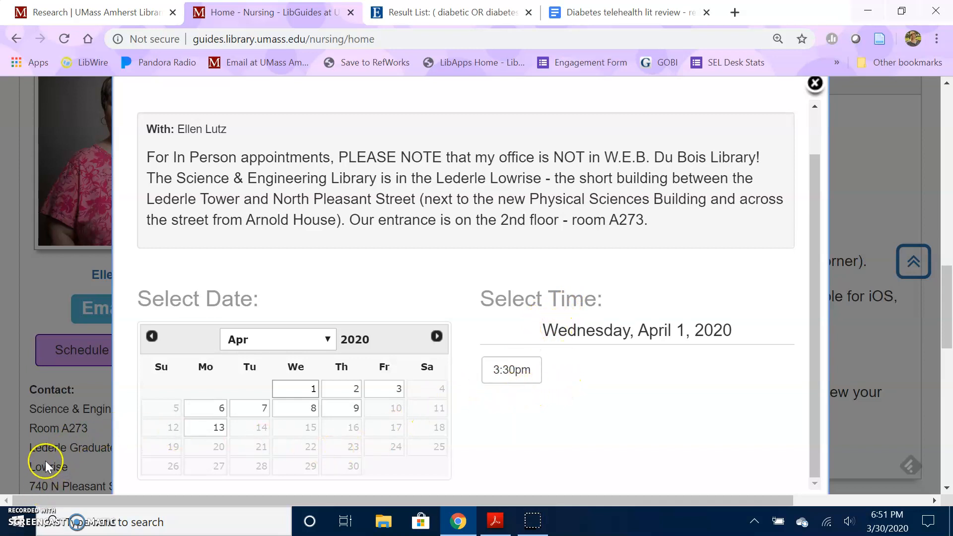